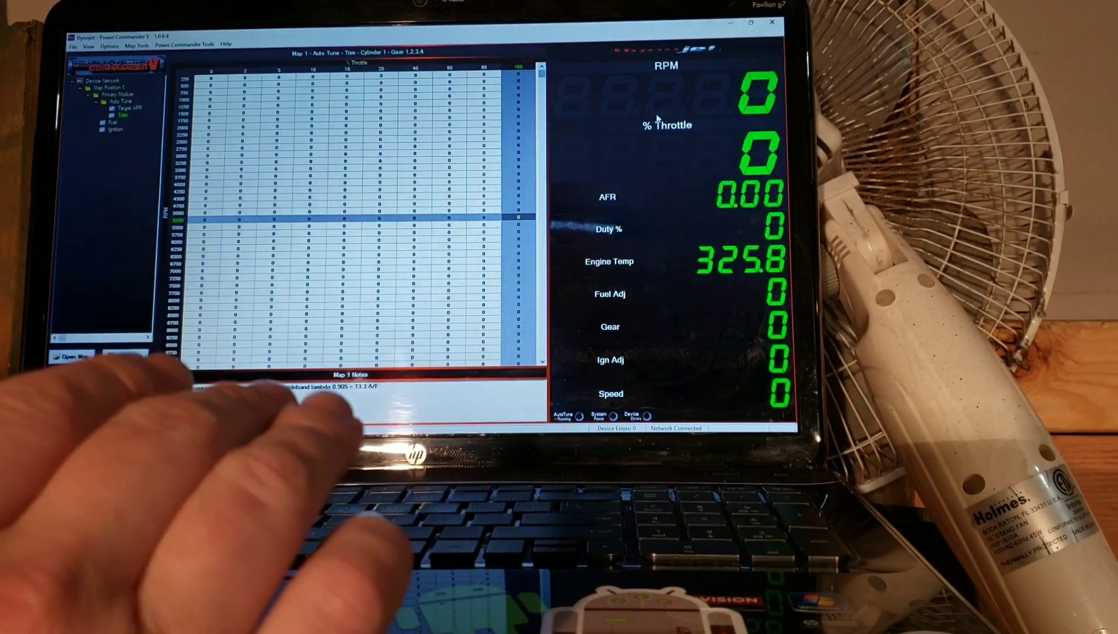
Show the Primary Module's Auto Tune Target AFR table from the Map Position tree
{"action": "left_click", "coordinate": [122, 386]}
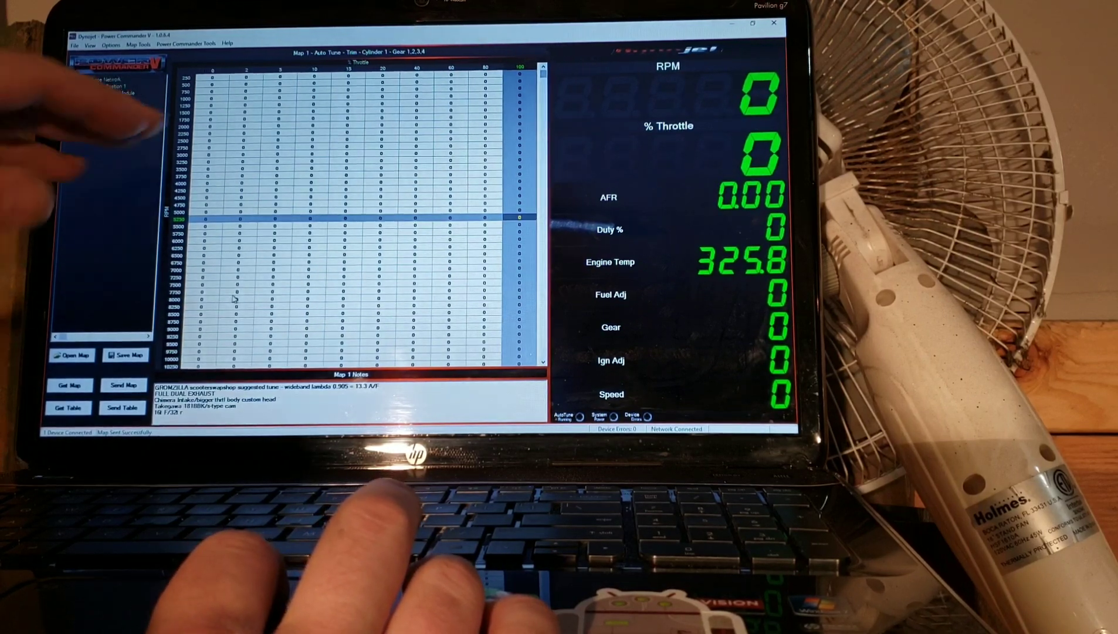
{"action": "left_click", "coordinate": [96, 93]}
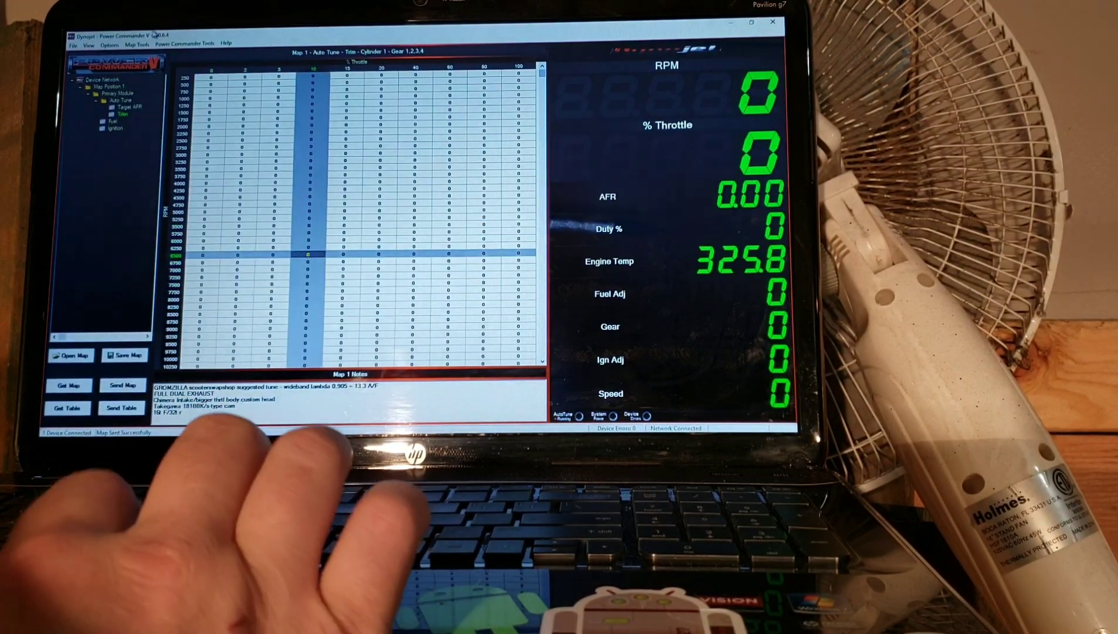
{"action": "left_click", "coordinate": [134, 106]}
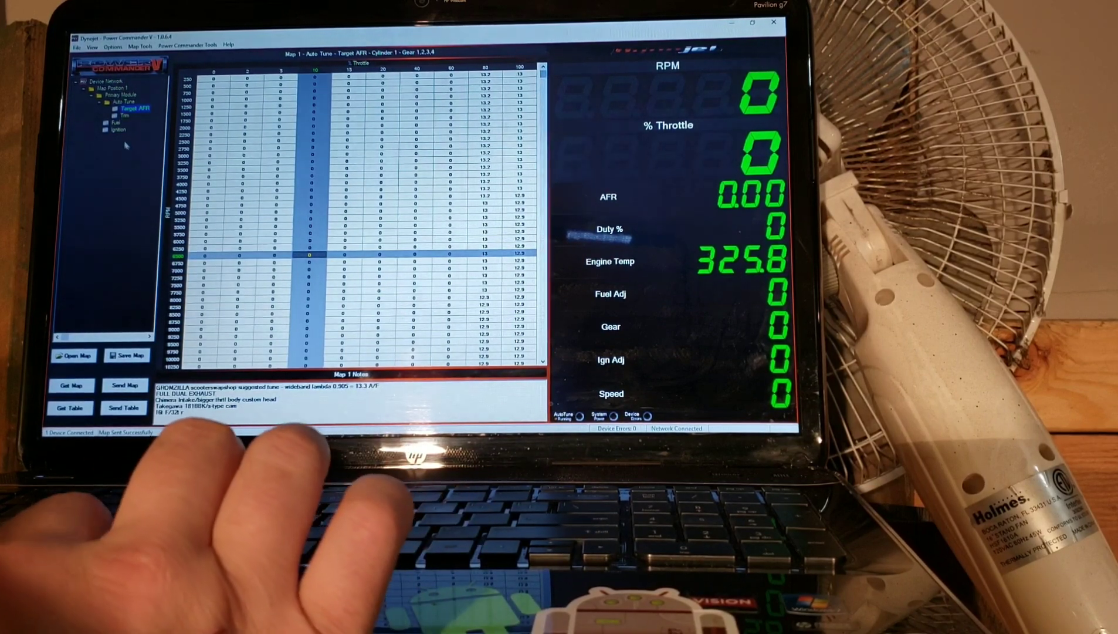
Open Feature Enables and Input Selections from the Power Commander Tools menu
{"action": "left_click", "coordinate": [187, 45]}
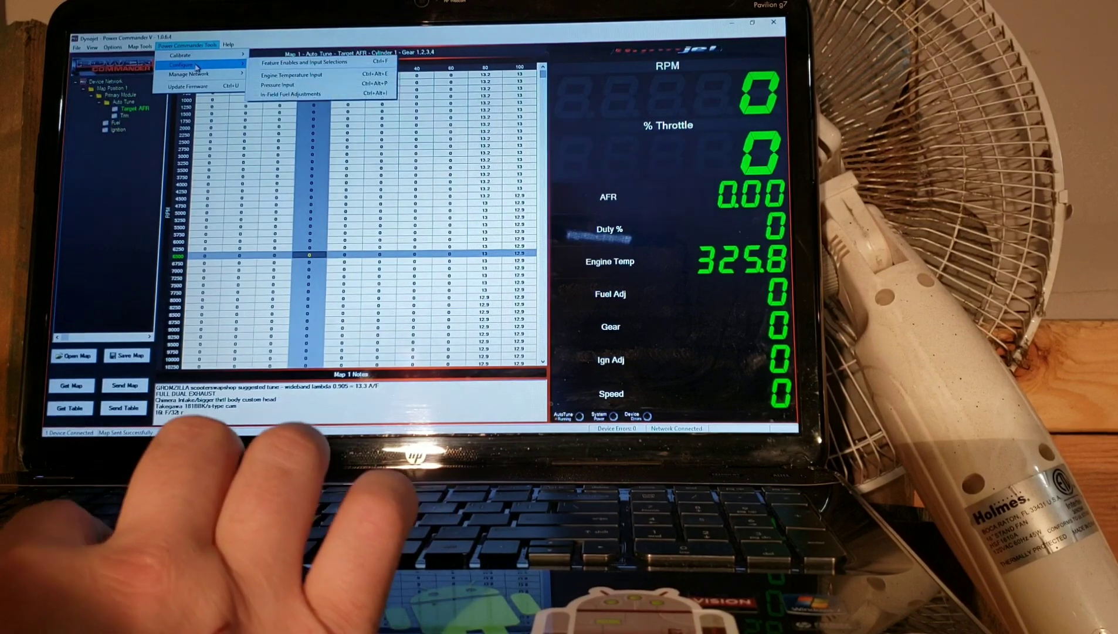
{"action": "mouse_move", "coordinate": [308, 62]}
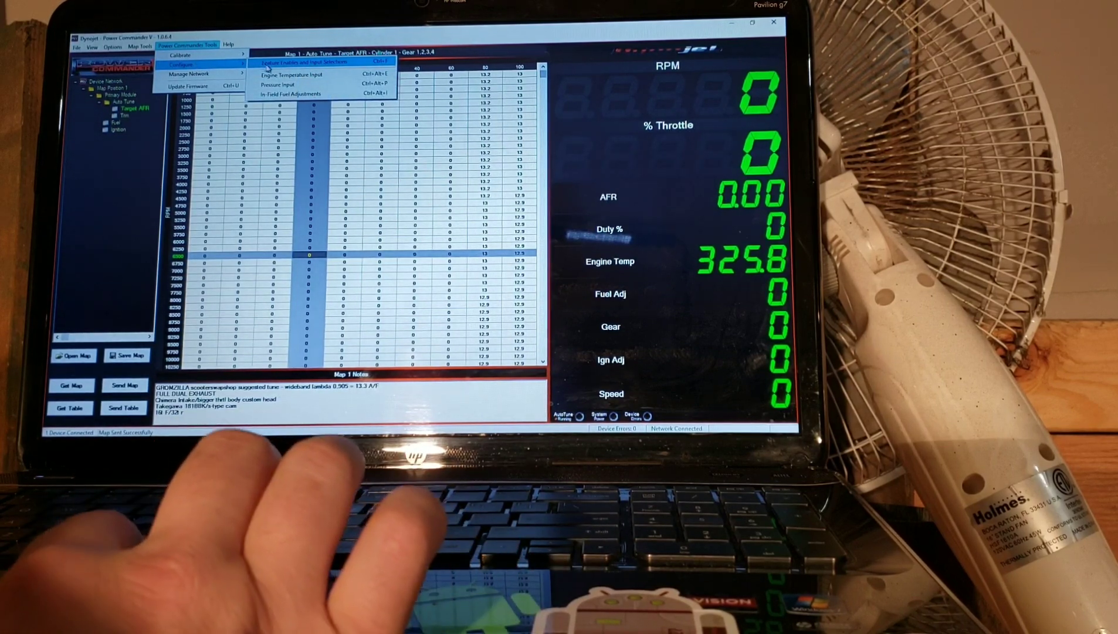
{"action": "left_click", "coordinate": [307, 62]}
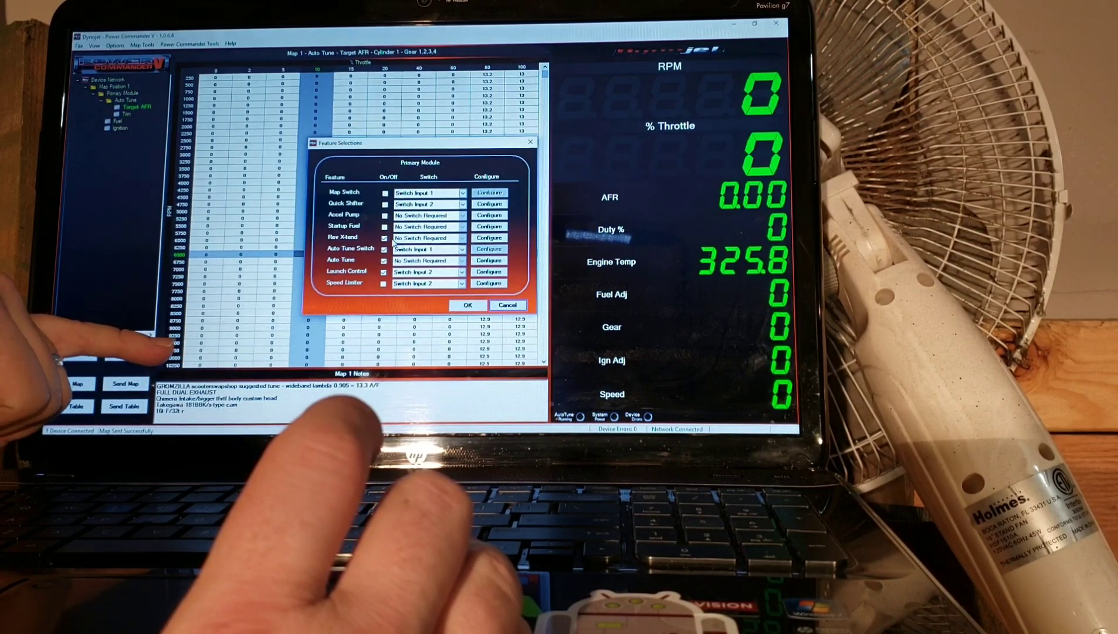
{"action": "mouse_move", "coordinate": [142, 343]}
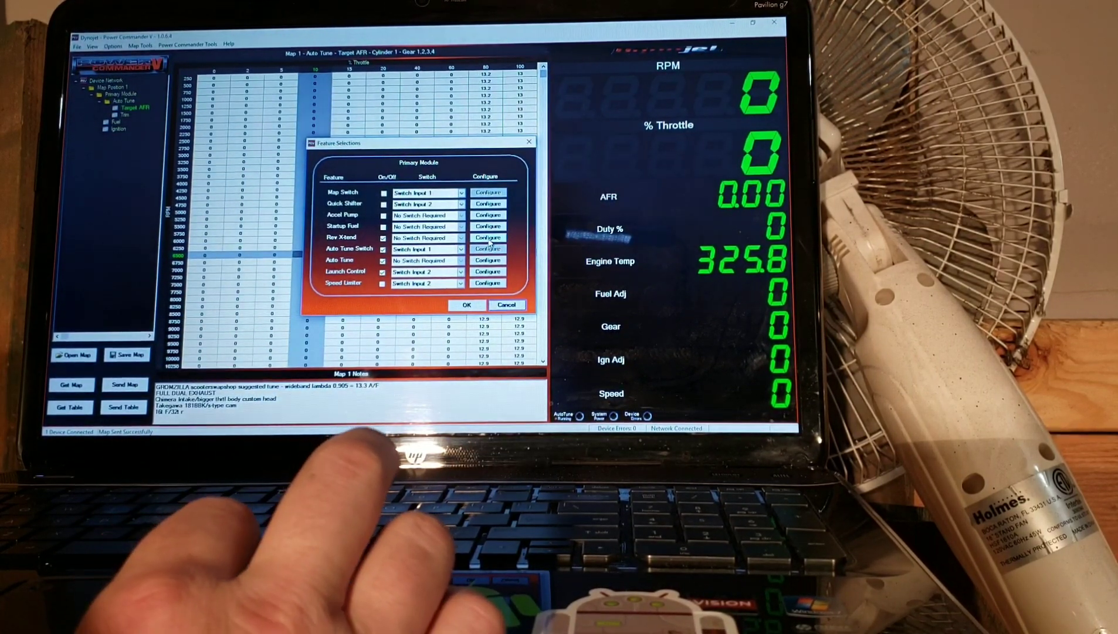
{"action": "left_click", "coordinate": [489, 238]}
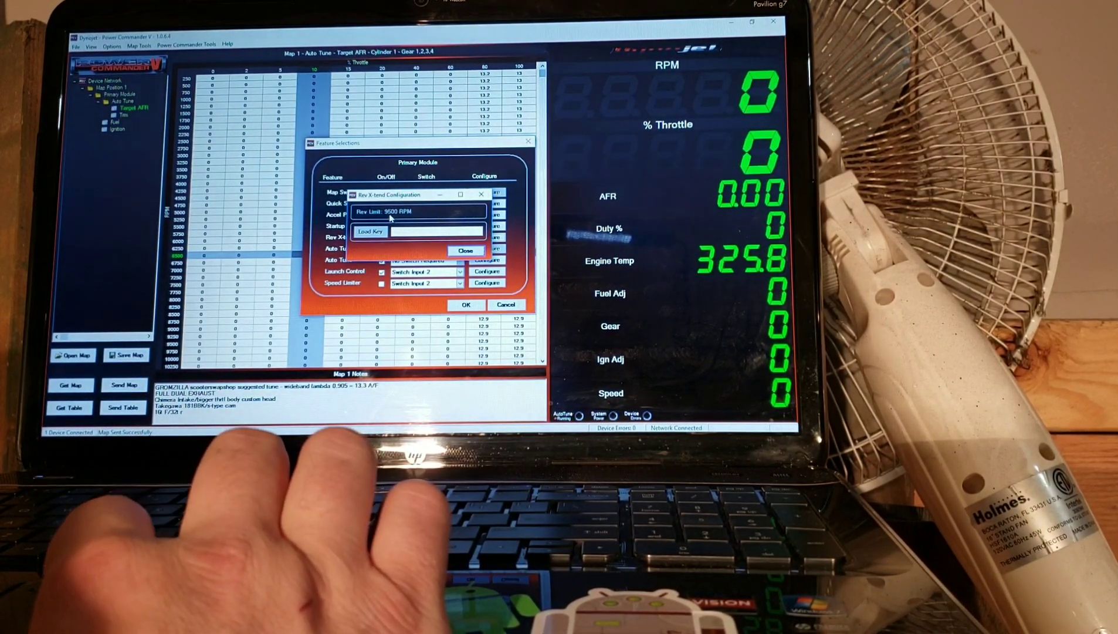
{"action": "mouse_move", "coordinate": [418, 226]}
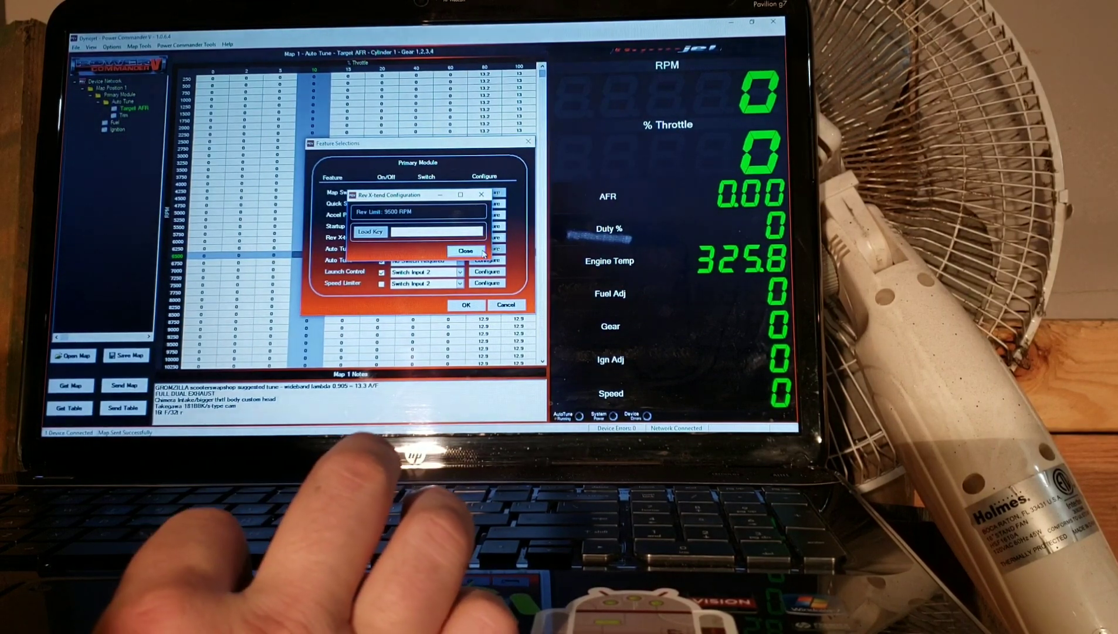
{"action": "left_click", "coordinate": [466, 250]}
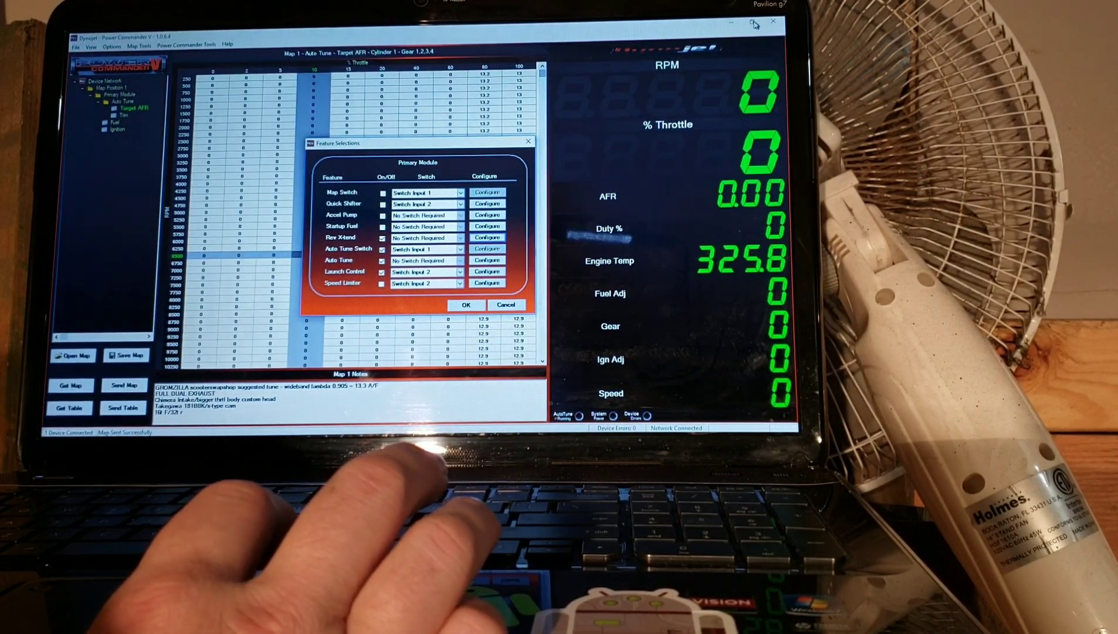
Browse File Explorer to Documents > Power Commander 5 > rev x-tend codes
{"action": "left_click", "coordinate": [465, 305]}
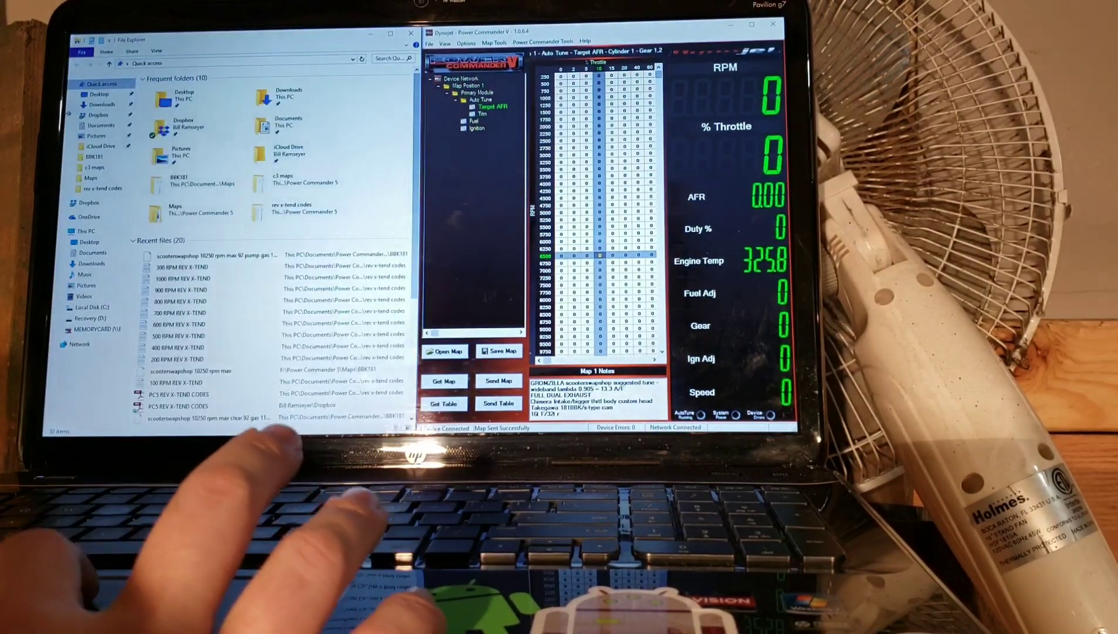
{"action": "left_click", "coordinate": [291, 124]}
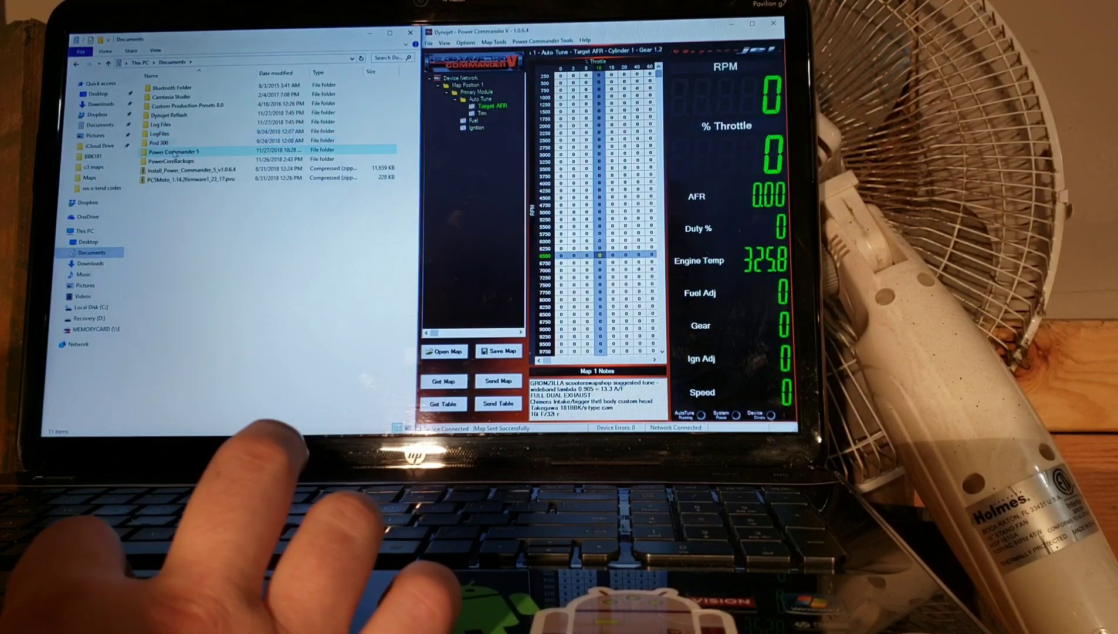
{"action": "left_click", "coordinate": [173, 159]}
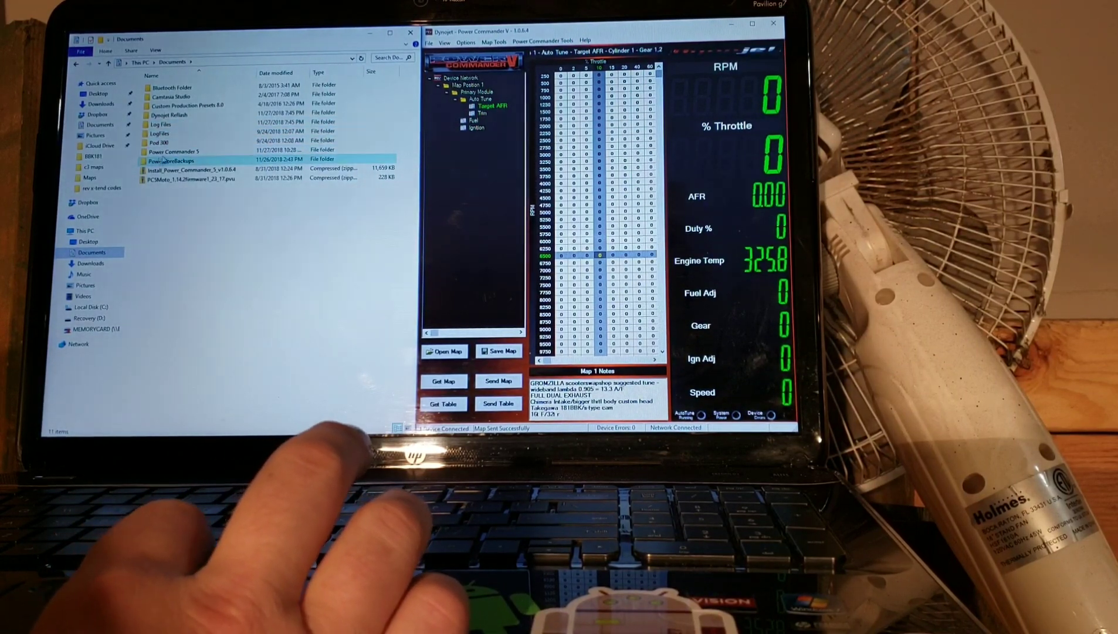
{"action": "double_click", "coordinate": [173, 151]}
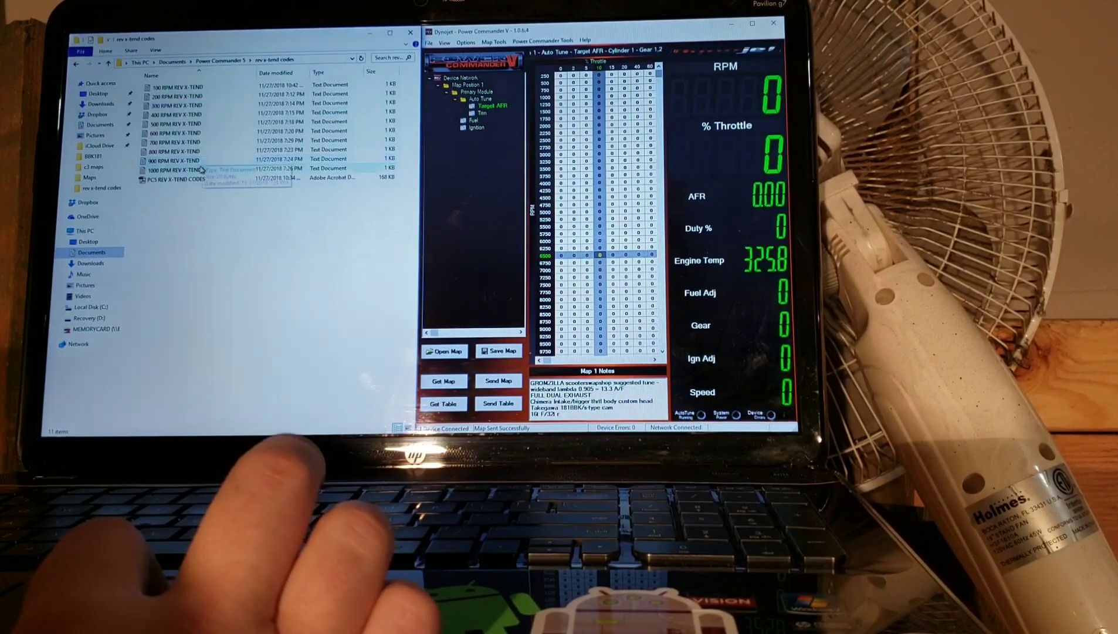
{"action": "left_click", "coordinate": [175, 86]}
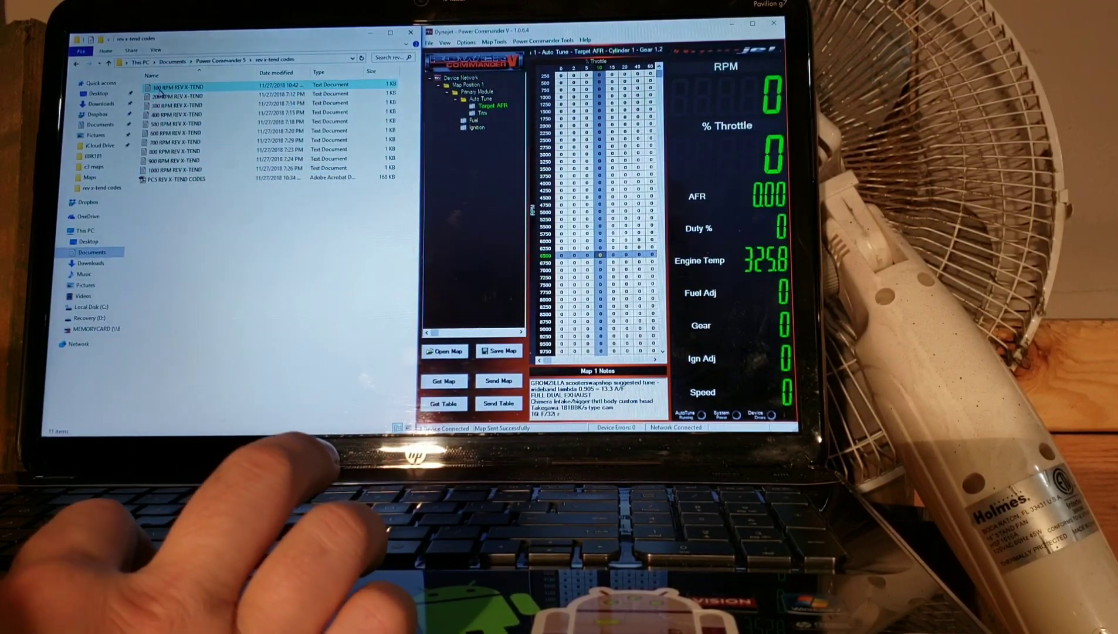
{"action": "left_click", "coordinate": [175, 169]}
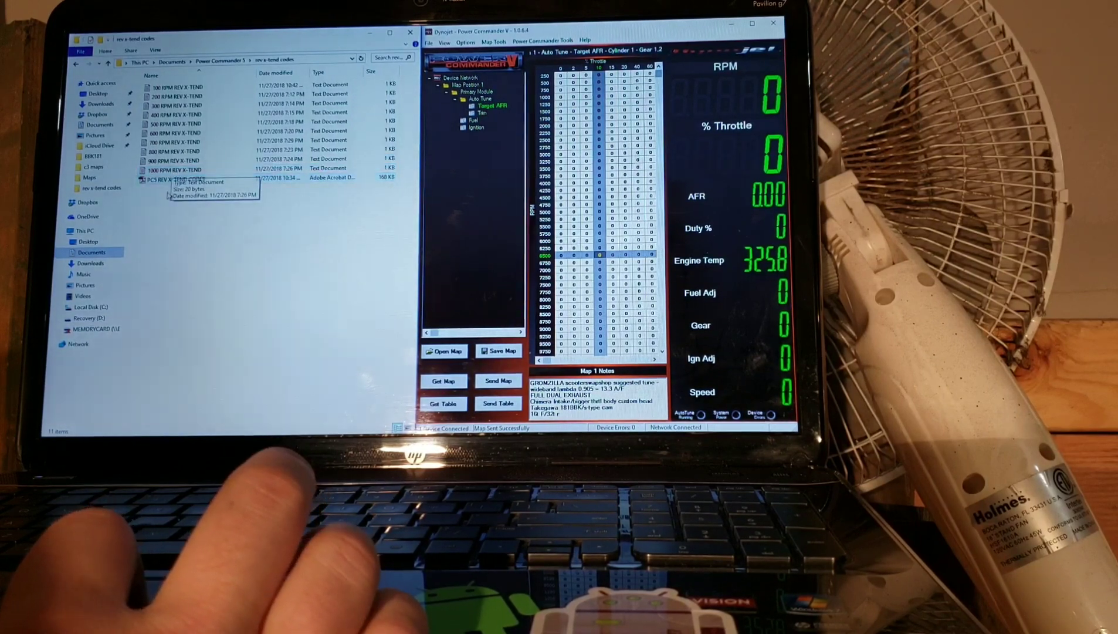
{"action": "mouse_move", "coordinate": [167, 198]}
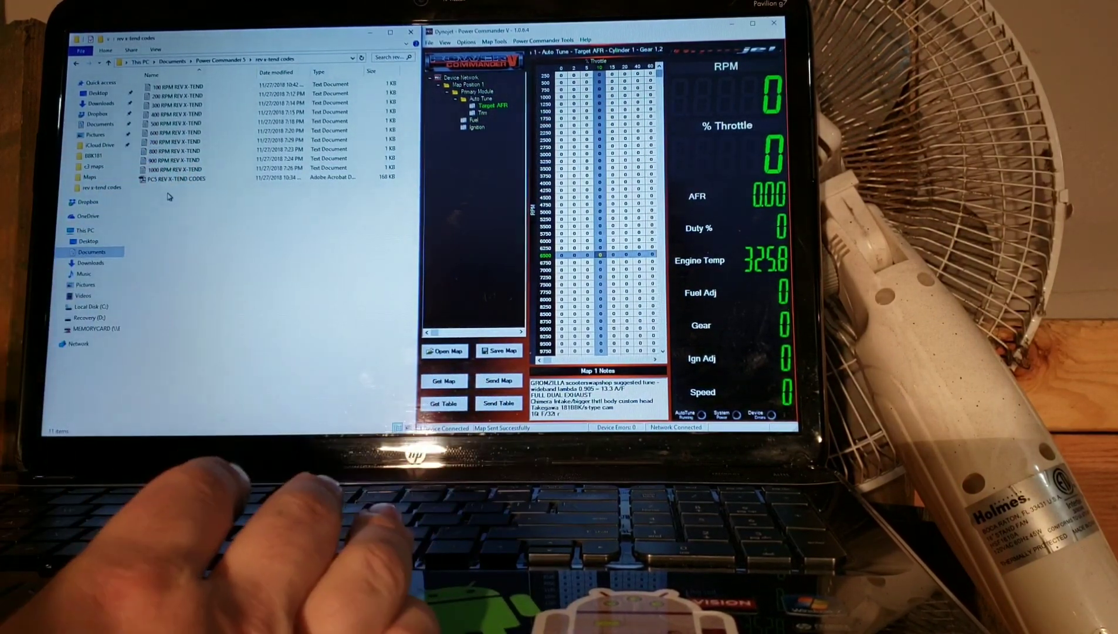
{"action": "left_click", "coordinate": [173, 169]}
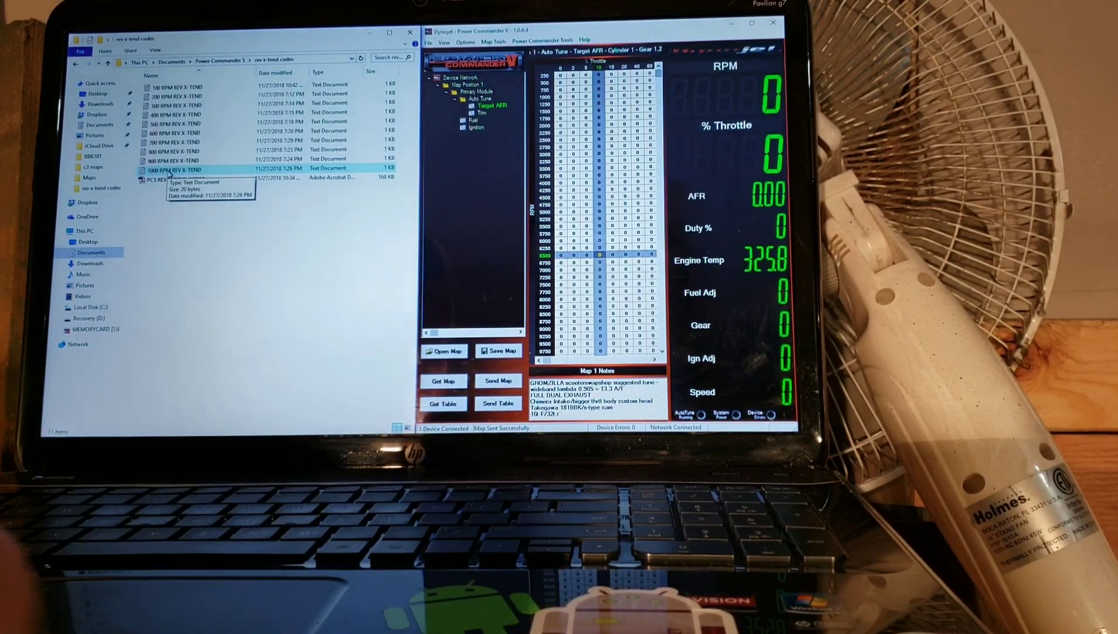
{"action": "left_click", "coordinate": [174, 160]}
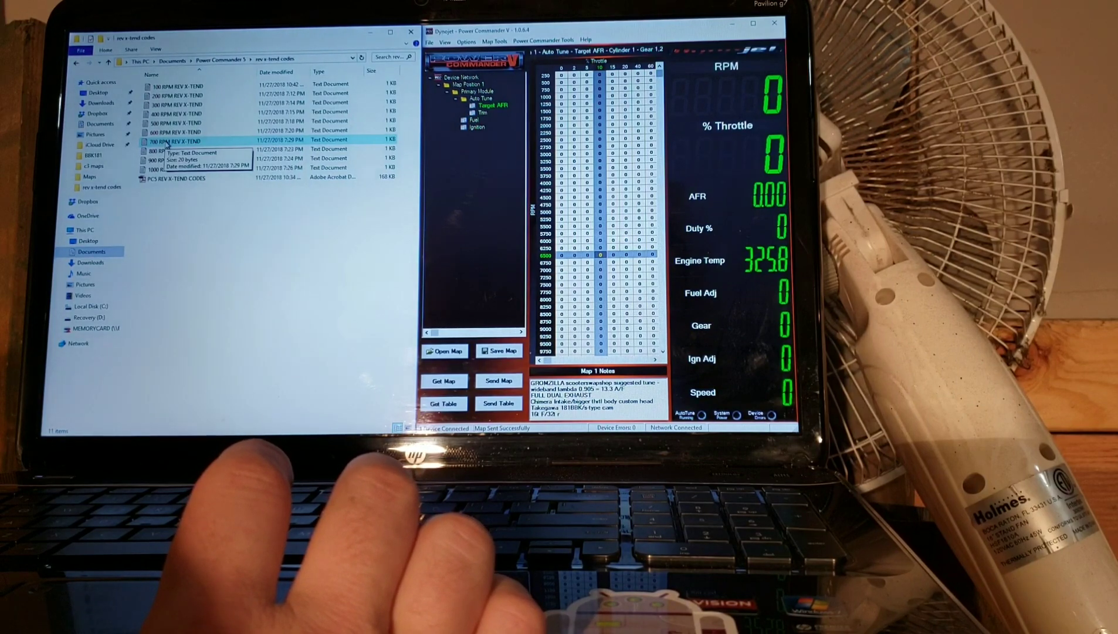
Open the 700 RPM REV X-TEND code file and copy all of its text
{"action": "left_click", "coordinate": [182, 141]}
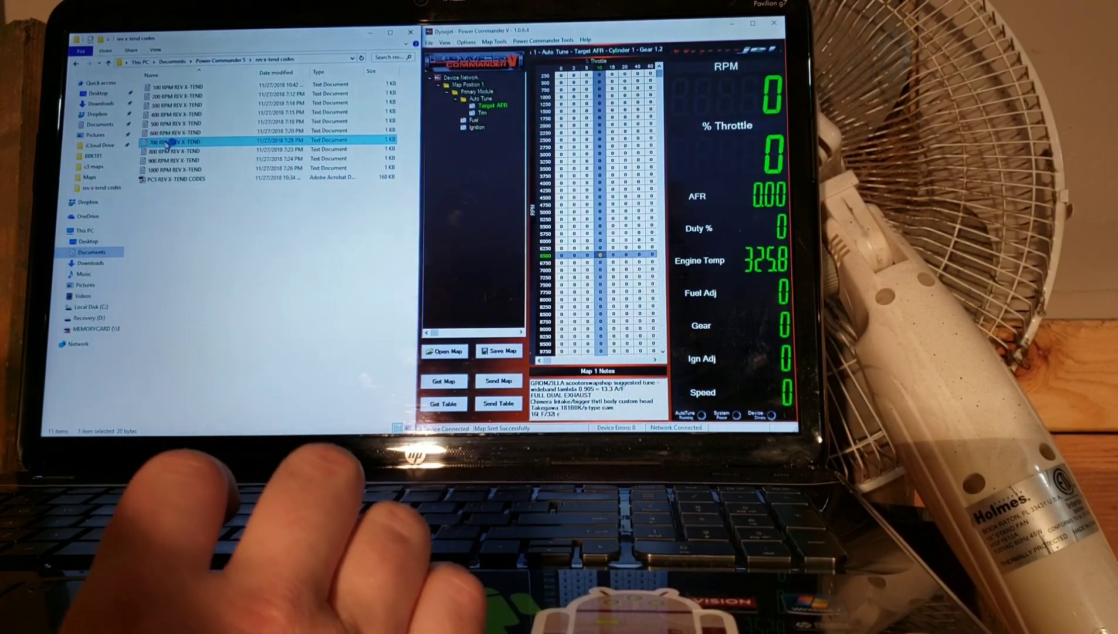
{"action": "double_click", "coordinate": [172, 141]}
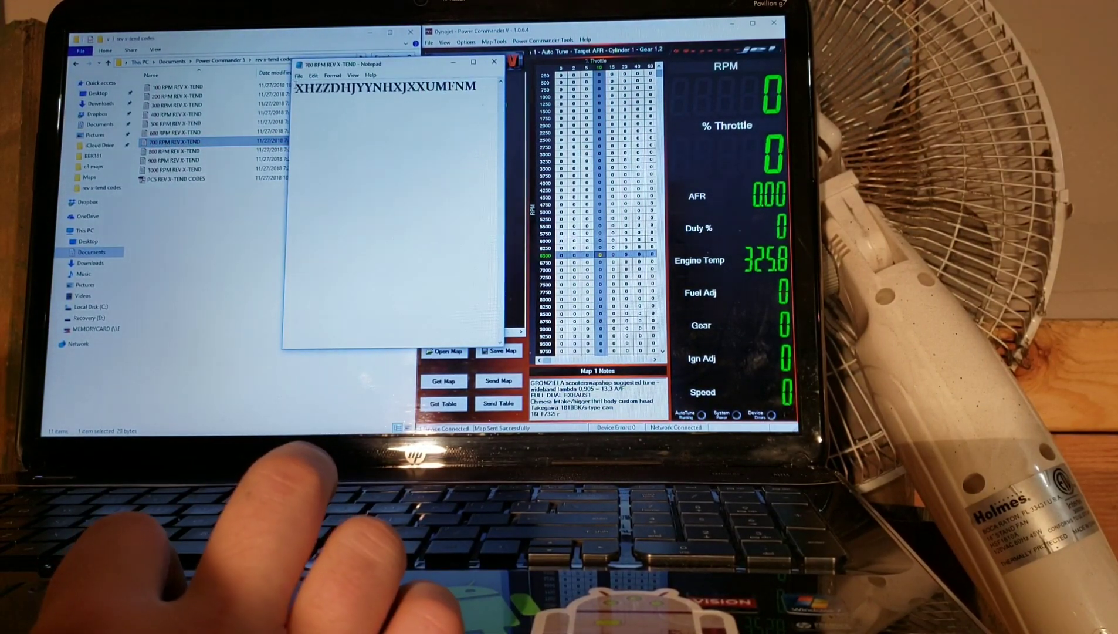
{"action": "key", "text": "ctrl+a"}
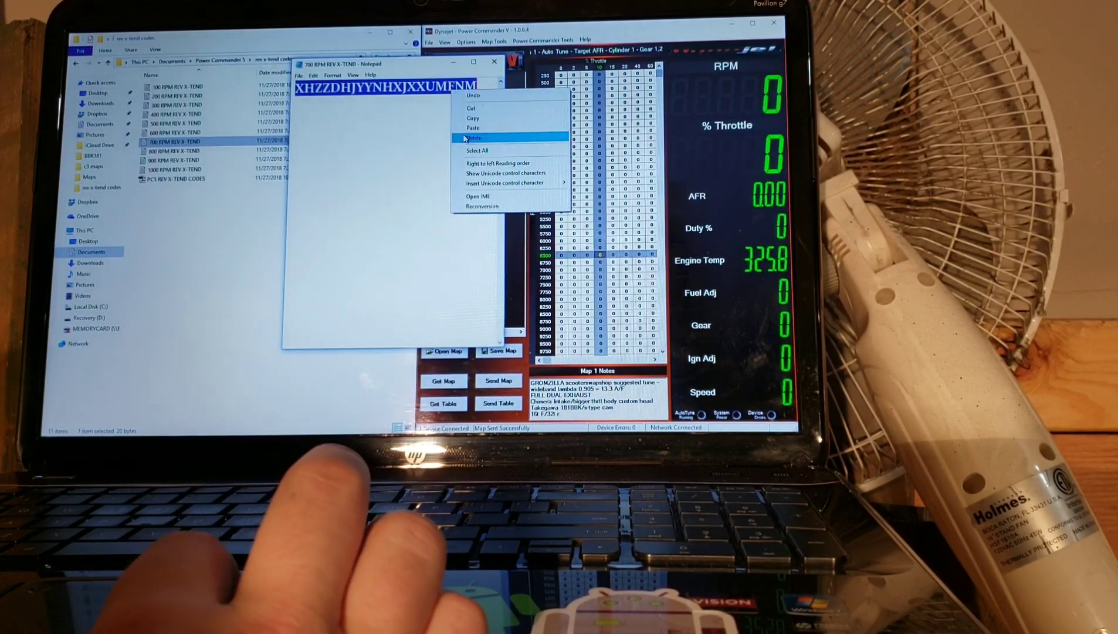
{"action": "left_click", "coordinate": [474, 137]}
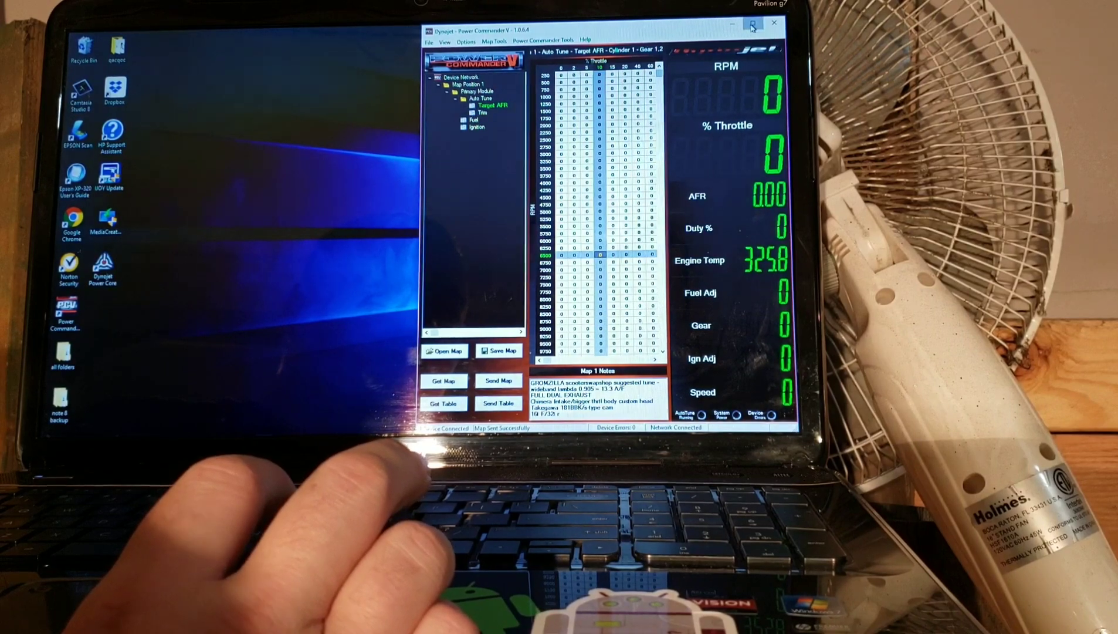
Maximize the Power Commander V window to show the full Target AFR table
{"action": "left_click", "coordinate": [751, 24]}
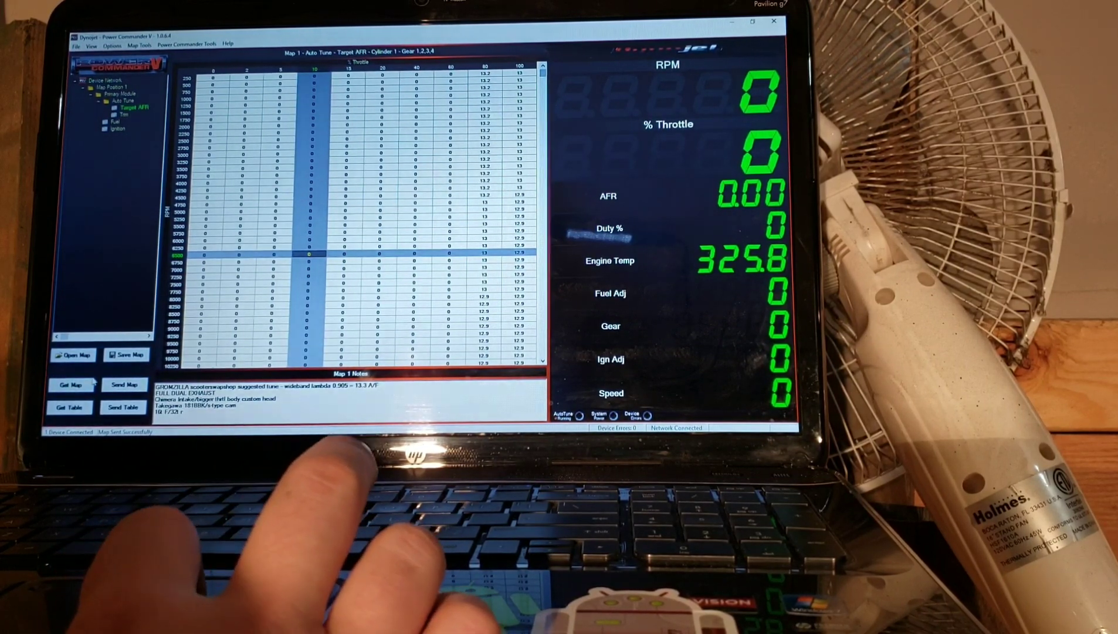
Load the .pvm map file from Maps > PCS OUT OF BOX MAP
{"action": "left_click", "coordinate": [73, 354]}
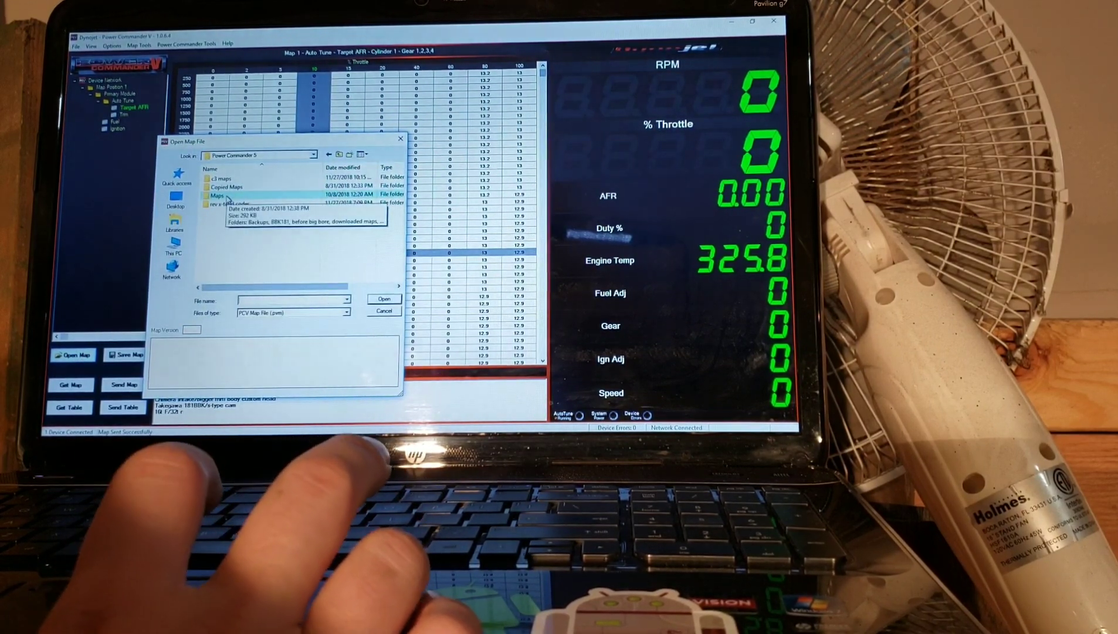
{"action": "double_click", "coordinate": [216, 194]}
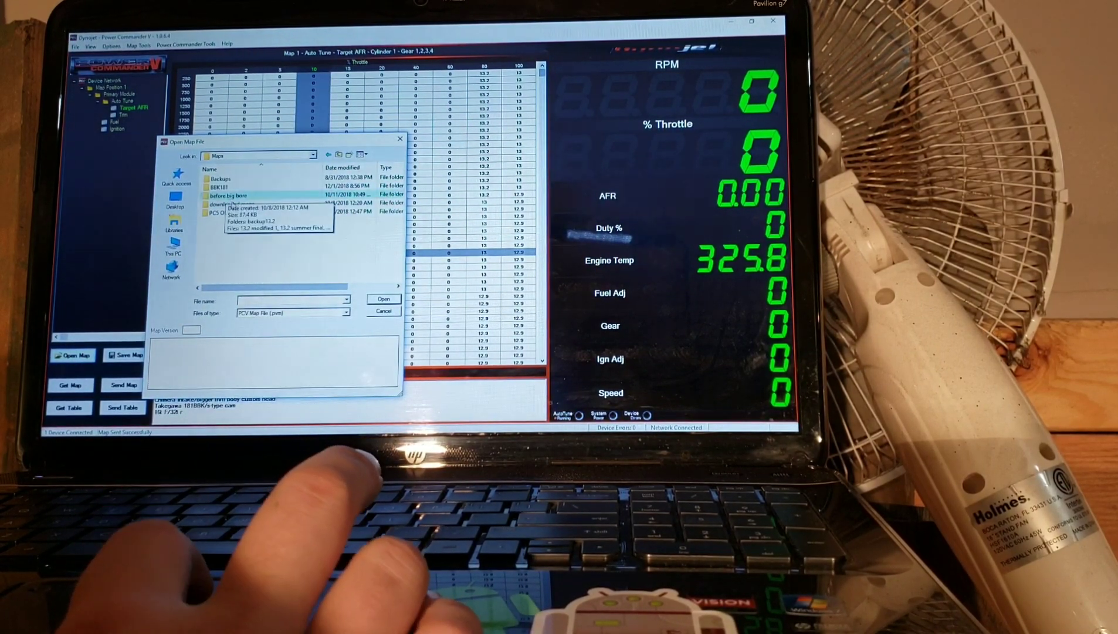
{"action": "left_click", "coordinate": [238, 211]}
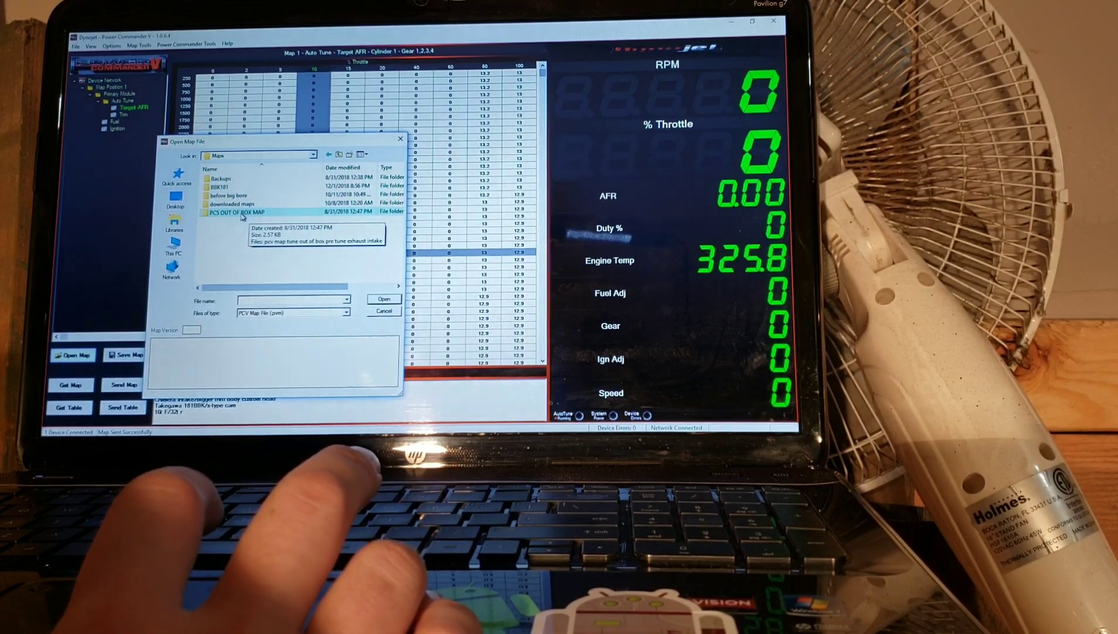
{"action": "double_click", "coordinate": [235, 212]}
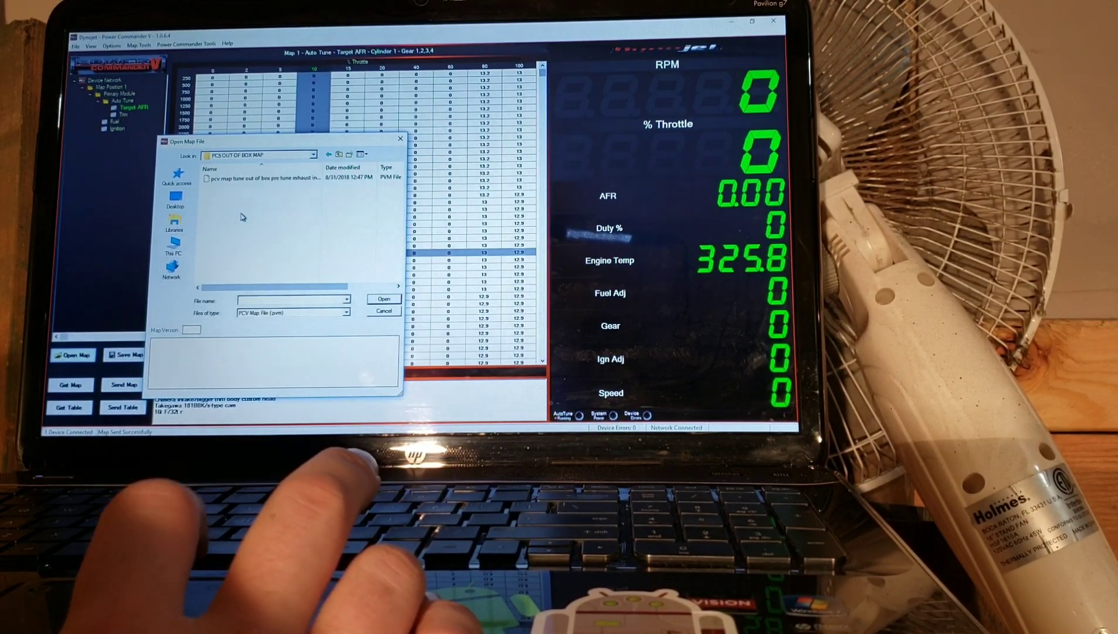
{"action": "left_click", "coordinate": [383, 298]}
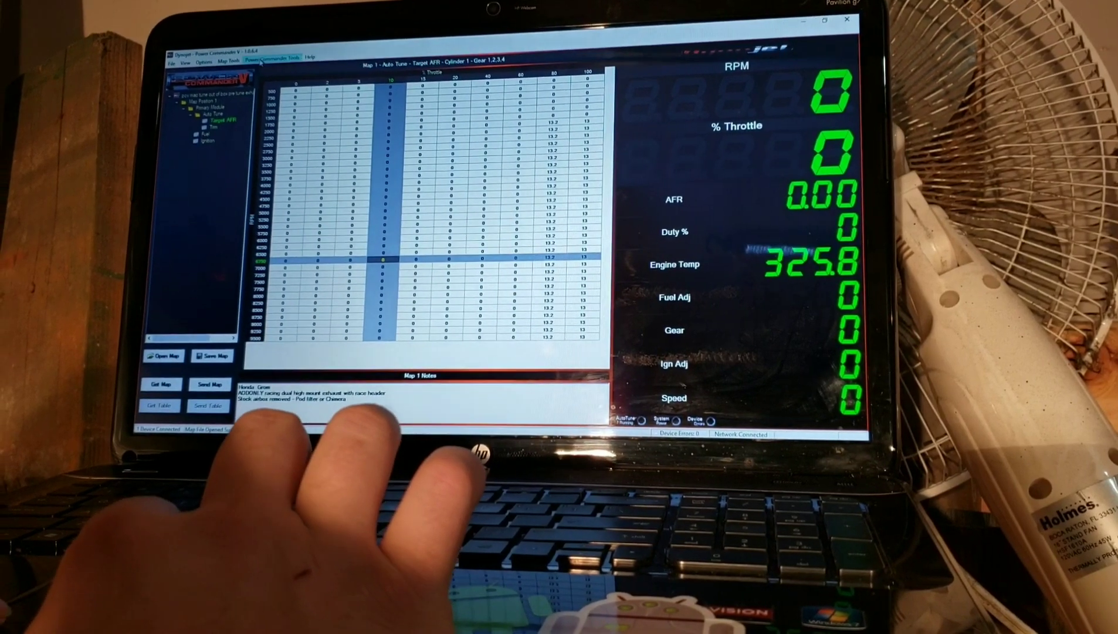
Load the copied key in Rev X-tend's configuration, then reopen it to verify the limit
{"action": "left_click", "coordinate": [281, 56]}
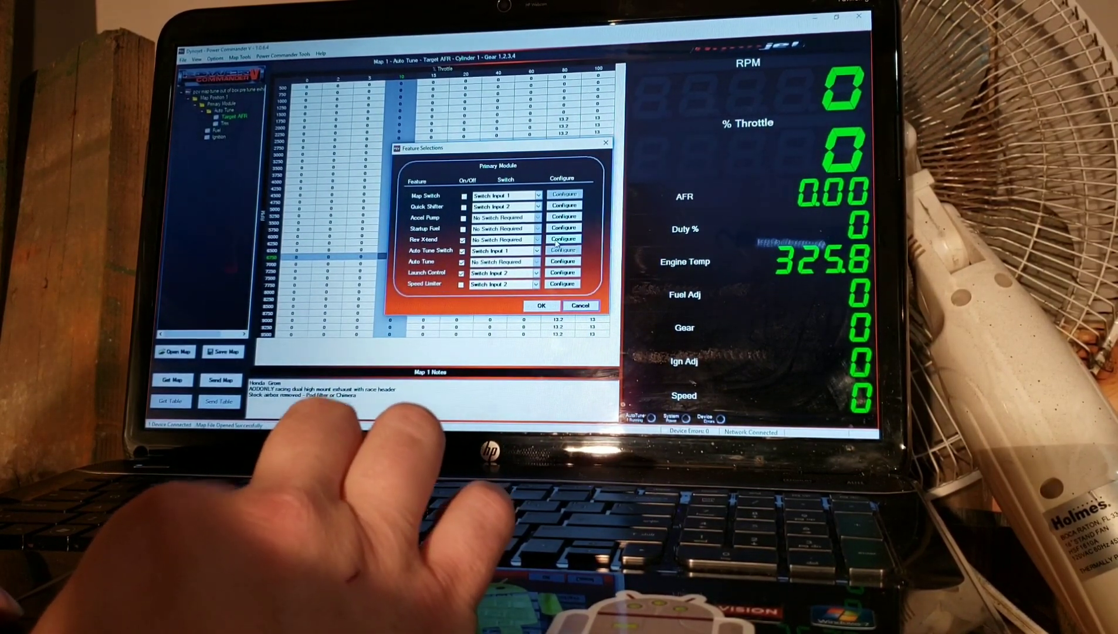
{"action": "left_click", "coordinate": [563, 239]}
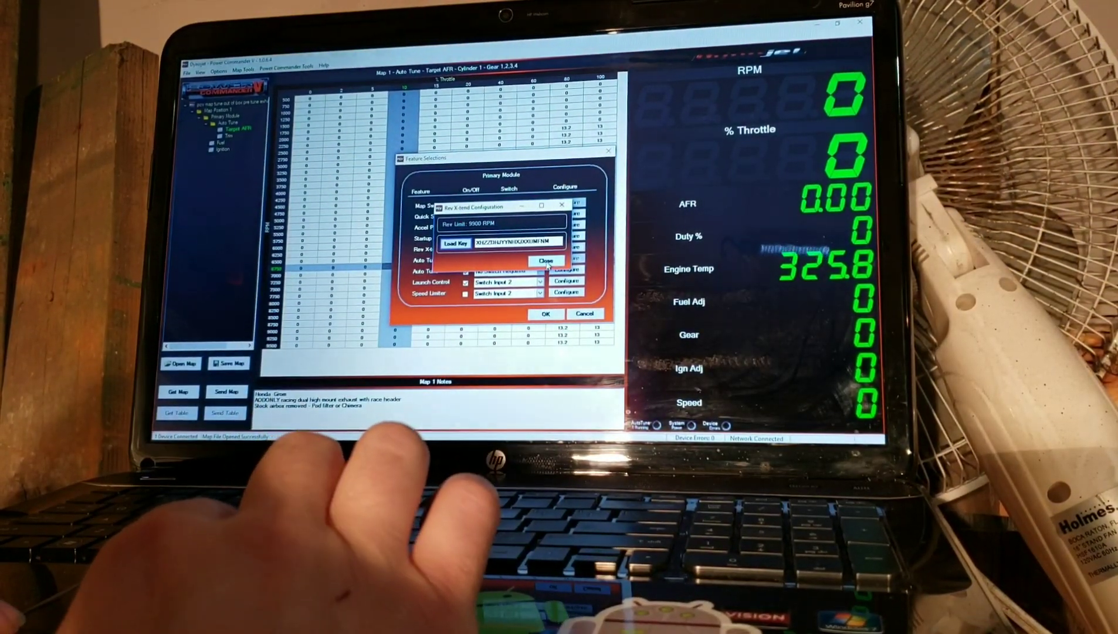
{"action": "left_click", "coordinate": [547, 260]}
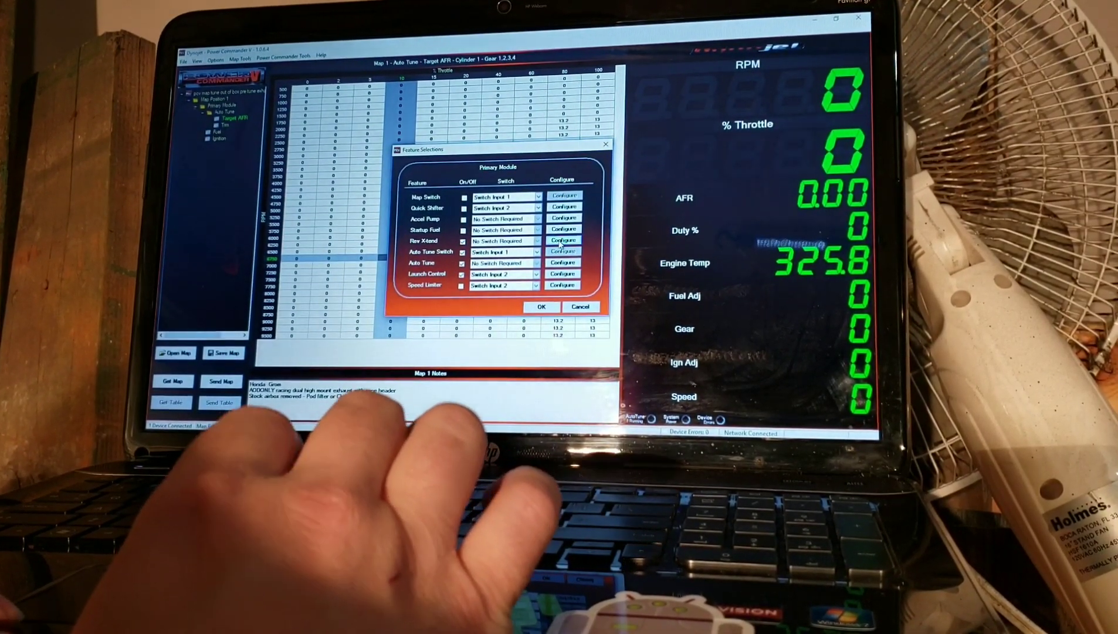
{"action": "left_click", "coordinate": [563, 241]}
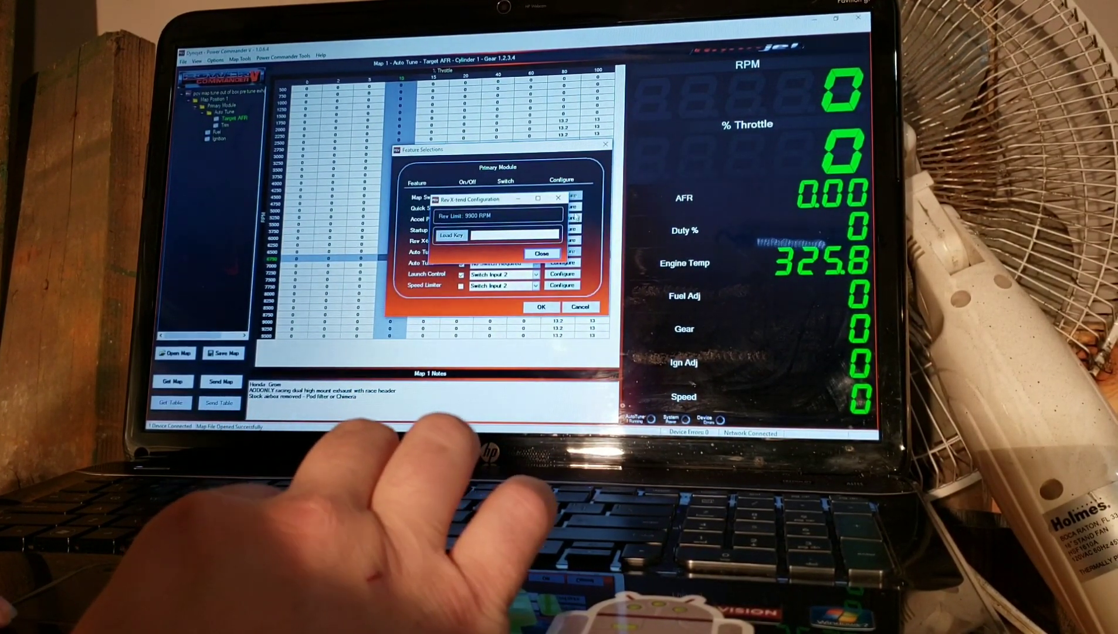
{"action": "left_click", "coordinate": [542, 254]}
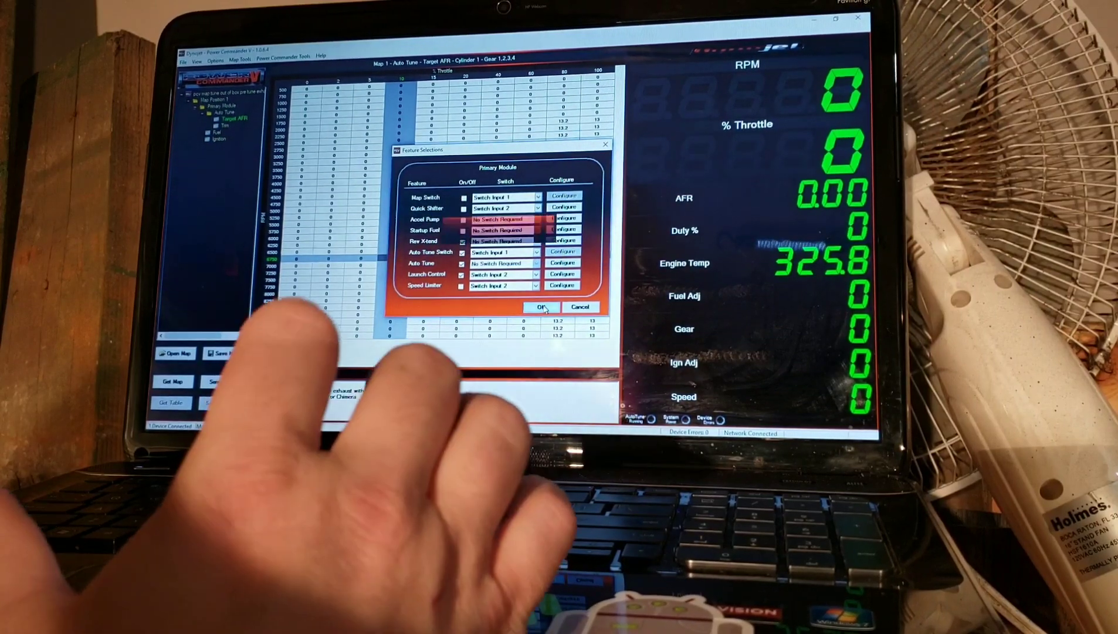
Accept the Feature Selections settings with OK and exit Power Commander V
{"action": "left_click", "coordinate": [542, 307]}
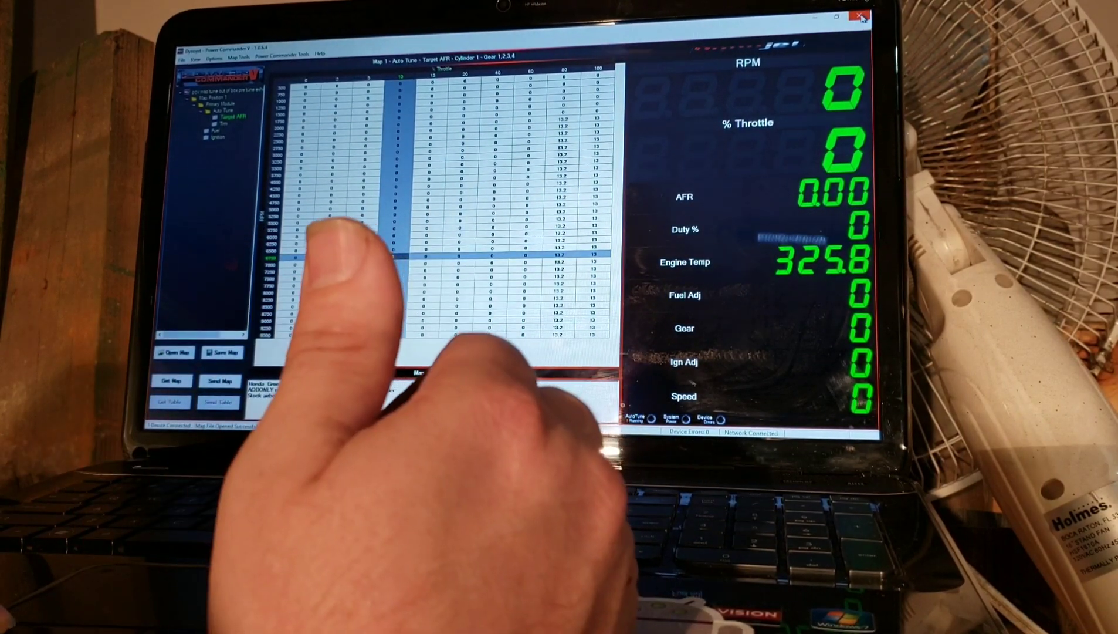
{"action": "left_click", "coordinate": [860, 16]}
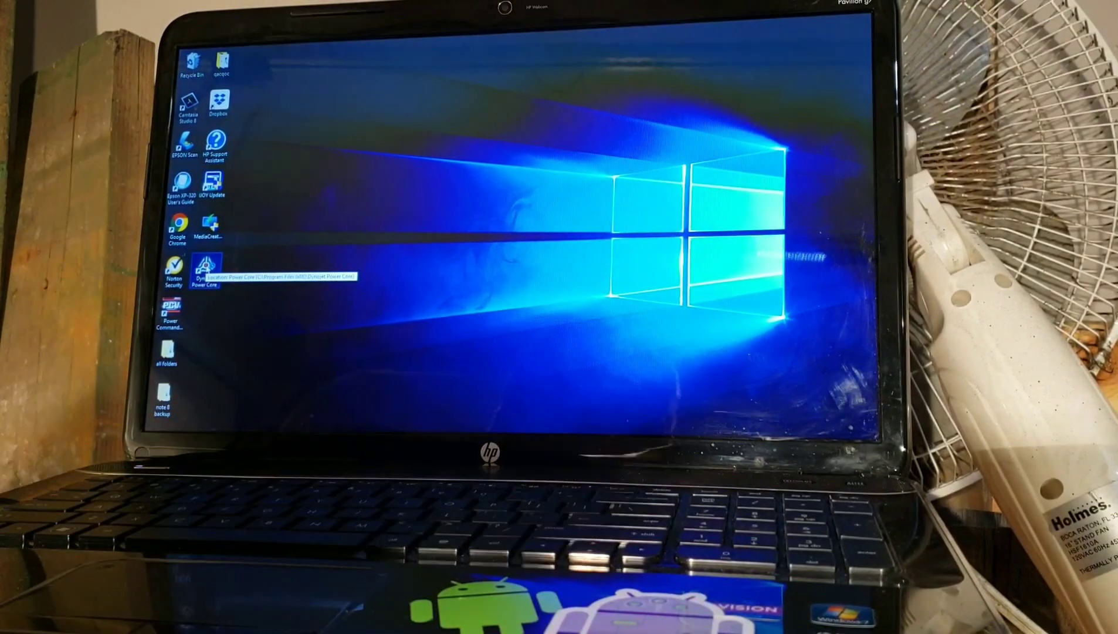
{"action": "double_click", "coordinate": [199, 268]}
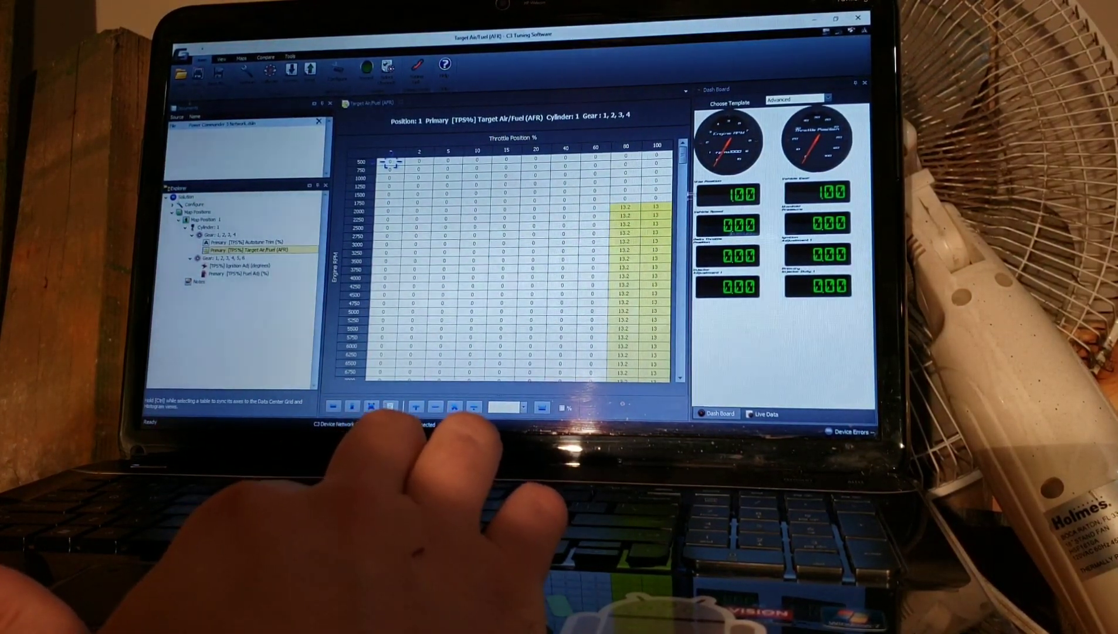
{"action": "scroll", "scroll_direction": "down", "scroll_amount": 3}
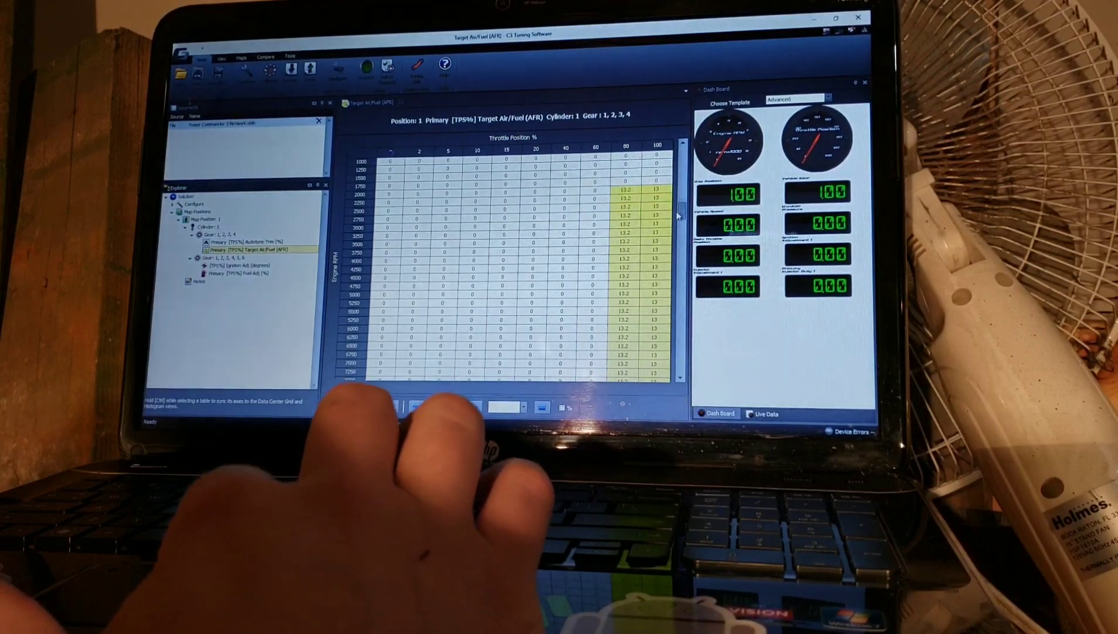
{"action": "scroll", "scroll_direction": "down", "scroll_amount": 3}
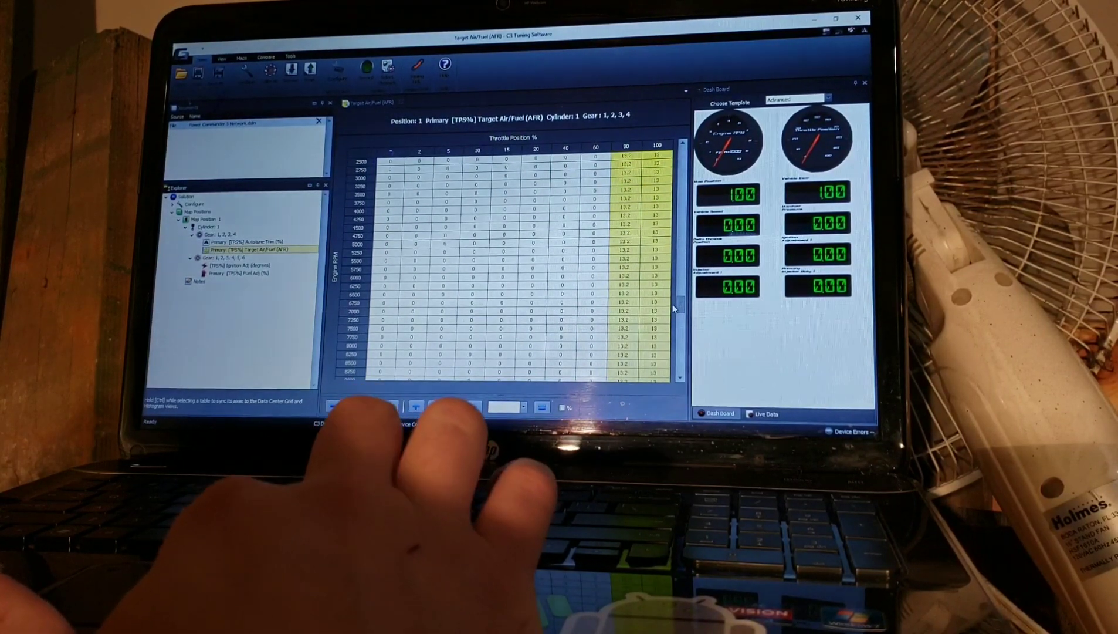
{"action": "scroll", "scroll_direction": "down", "scroll_amount": 3}
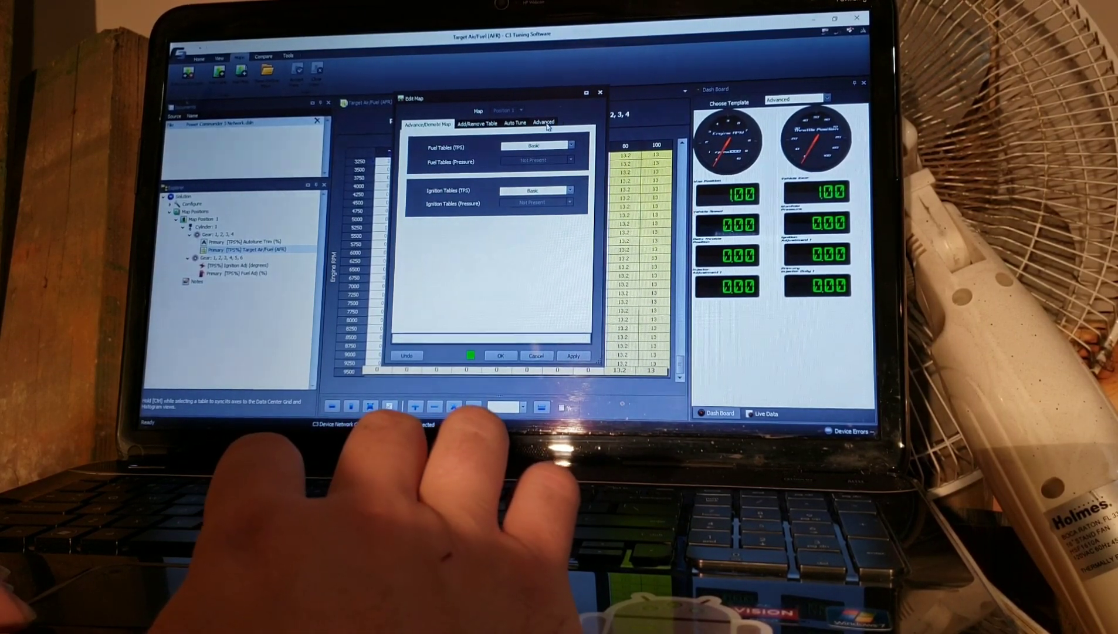
On the Advanced tab, set Max RPM 10000 with 250 RPM resolution and apply
{"action": "left_click", "coordinate": [544, 122]}
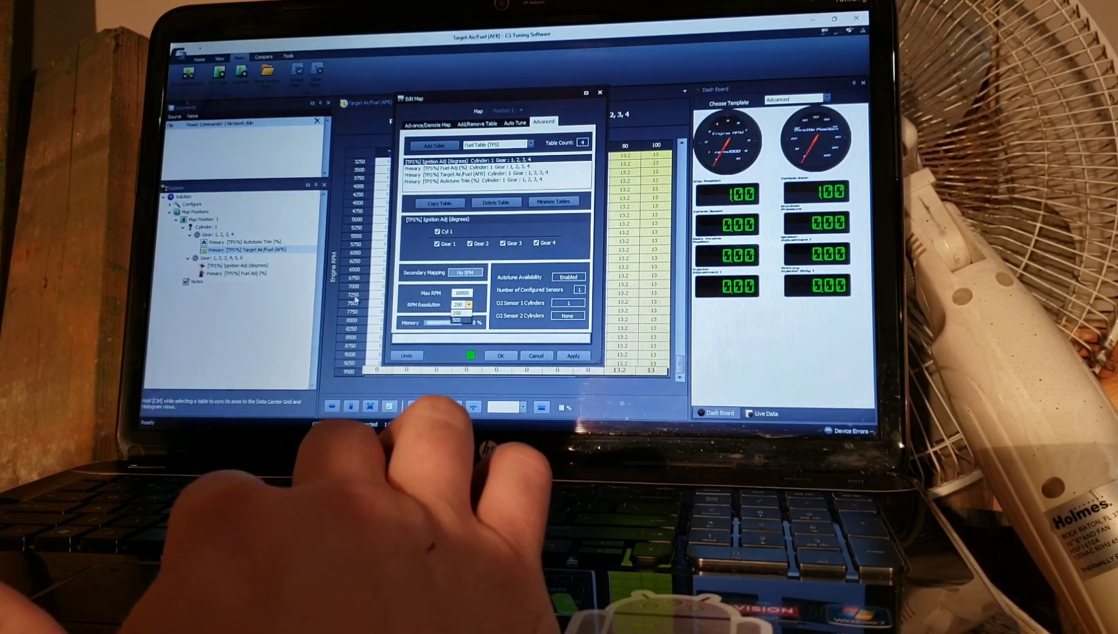
{"action": "left_click", "coordinate": [467, 304]}
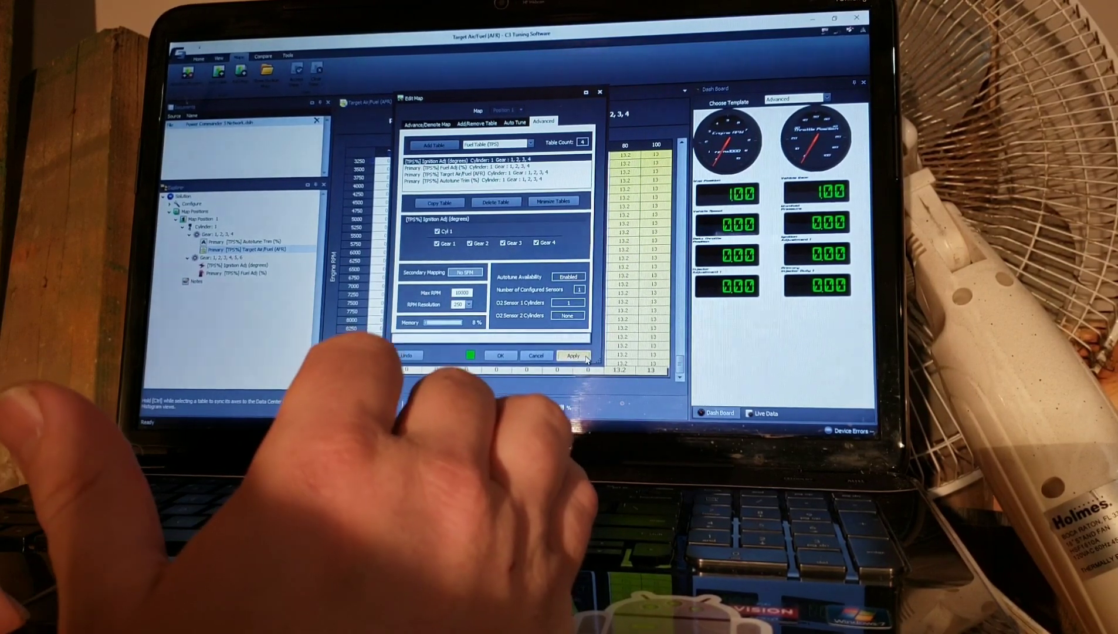
{"action": "left_click", "coordinate": [573, 356]}
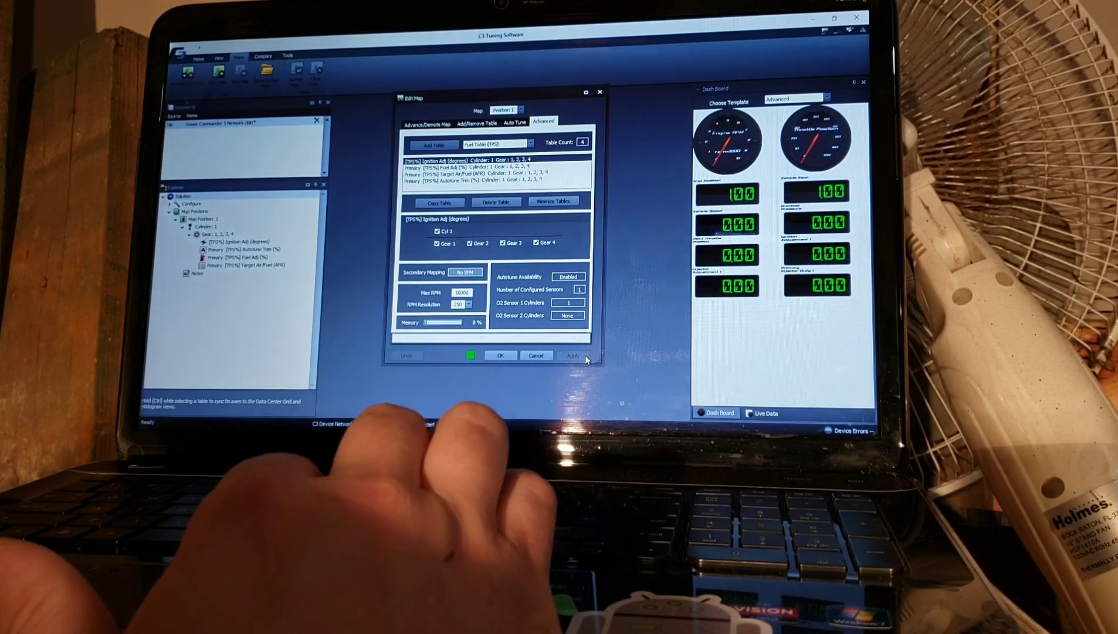
Confirm the Edit Map changes with OK and review the advanced map settings again
{"action": "left_click", "coordinate": [501, 354]}
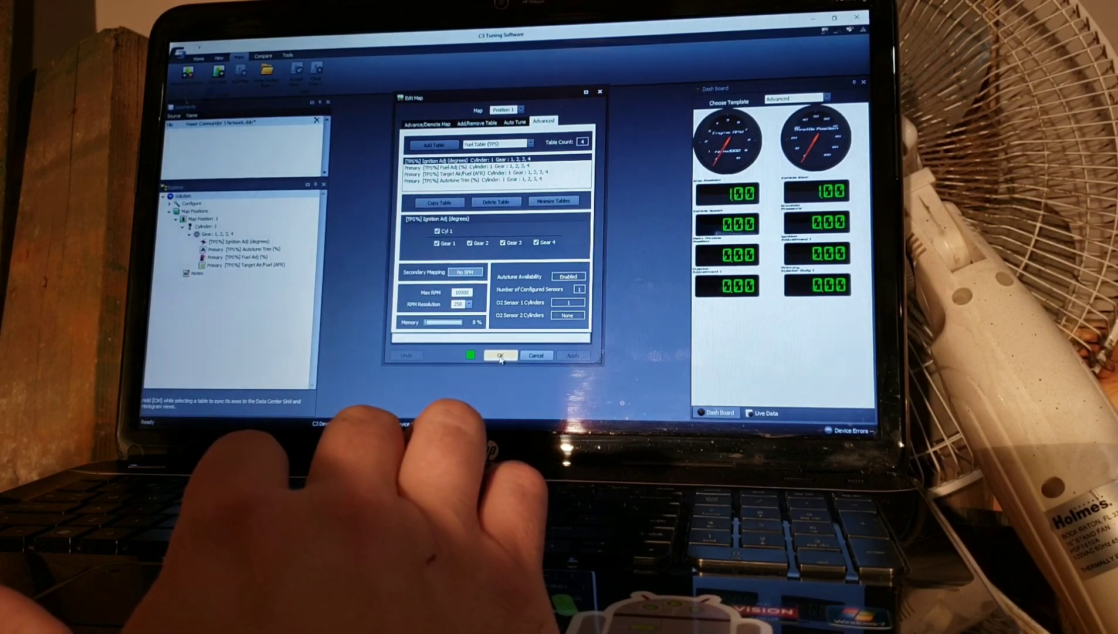
{"action": "left_click", "coordinate": [500, 355]}
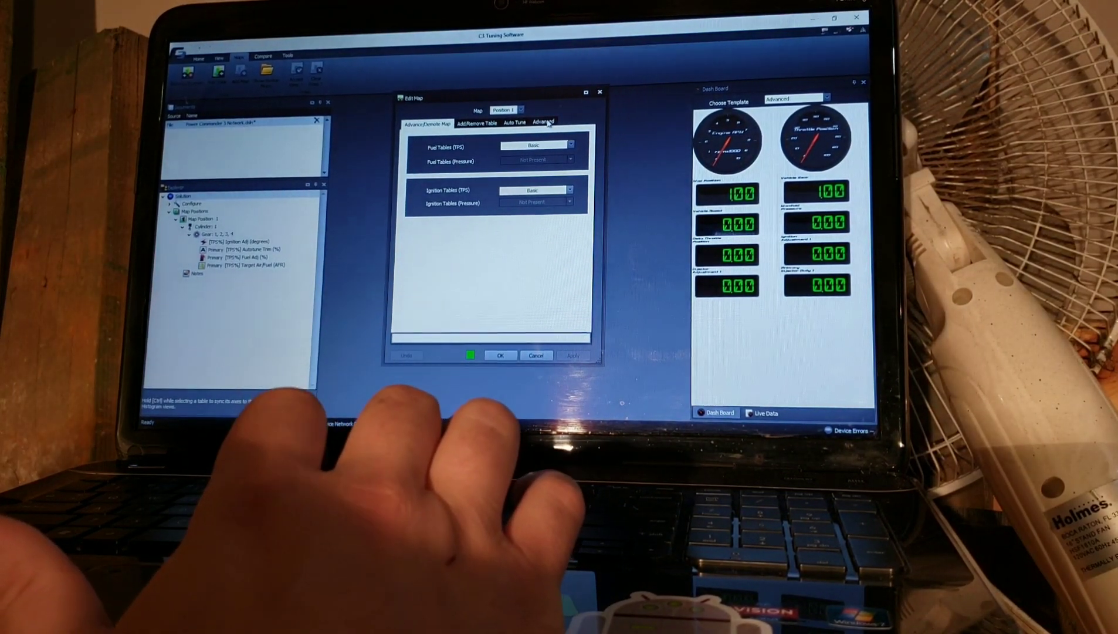
{"action": "left_click", "coordinate": [543, 121]}
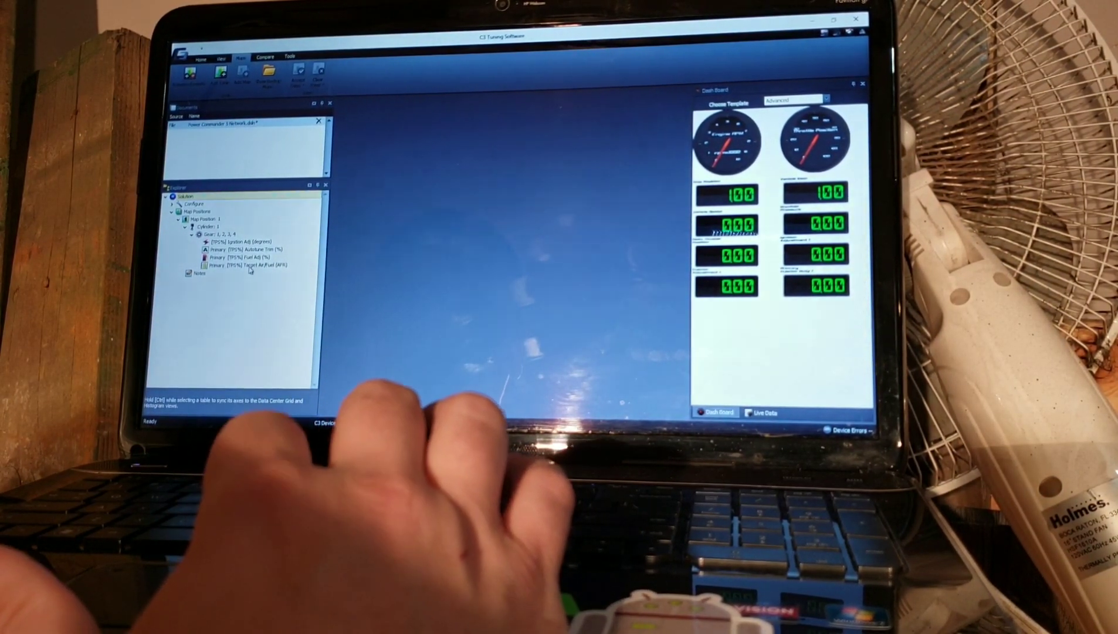
Open the Target Air/Fuel table and scroll to its 10000 RPM row showing 13.2 and 13
{"action": "double_click", "coordinate": [246, 265]}
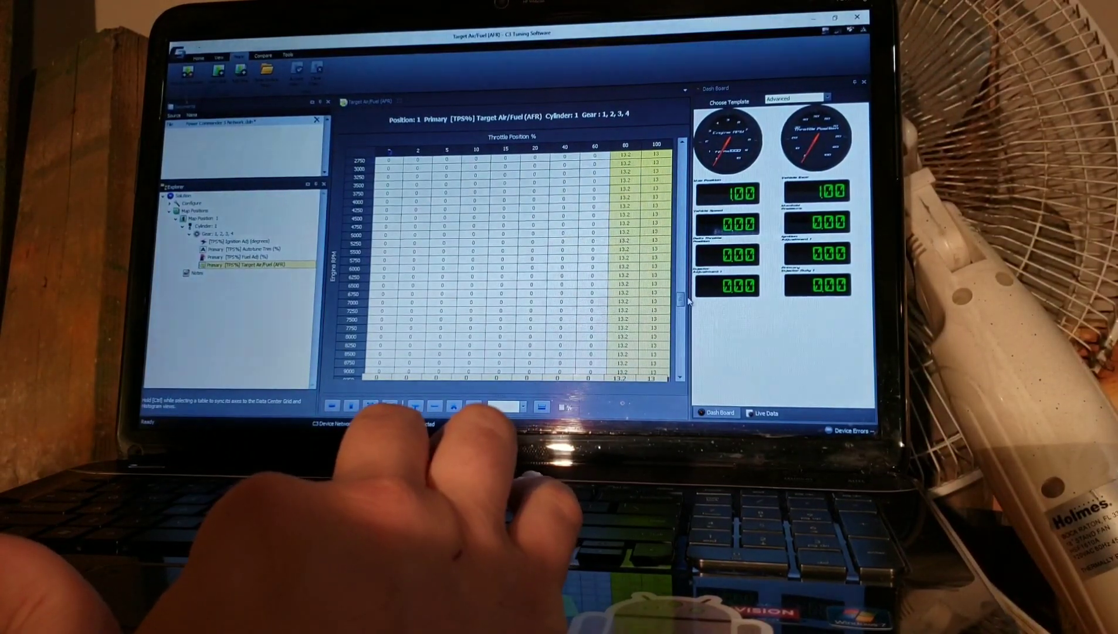
{"action": "scroll", "scroll_direction": "down", "scroll_amount": 3}
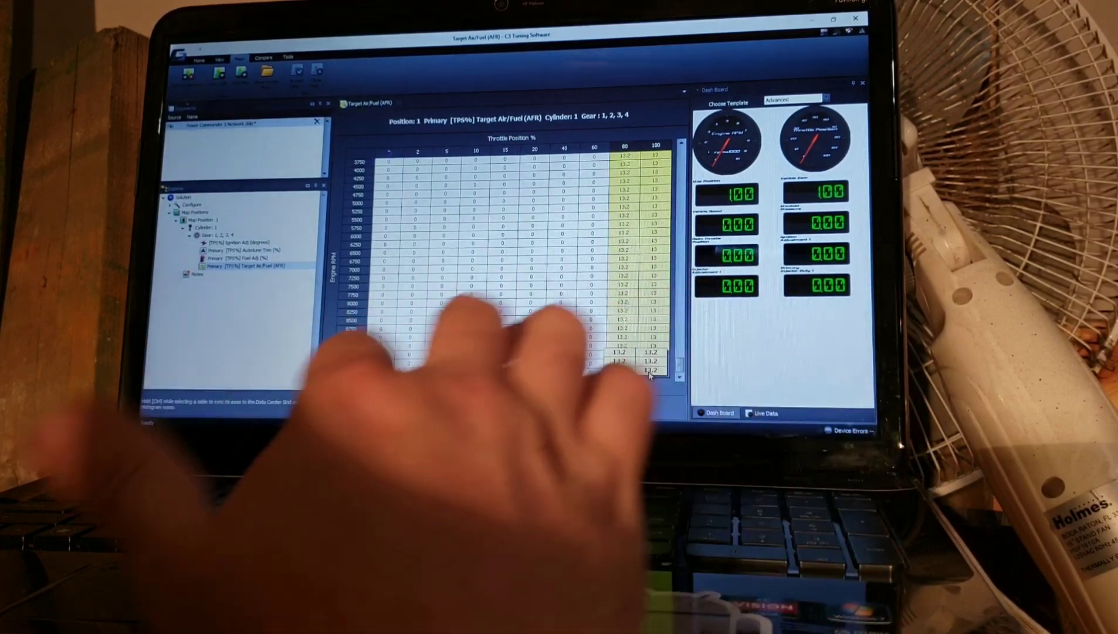
{"action": "scroll", "scroll_direction": "down", "scroll_amount": 3}
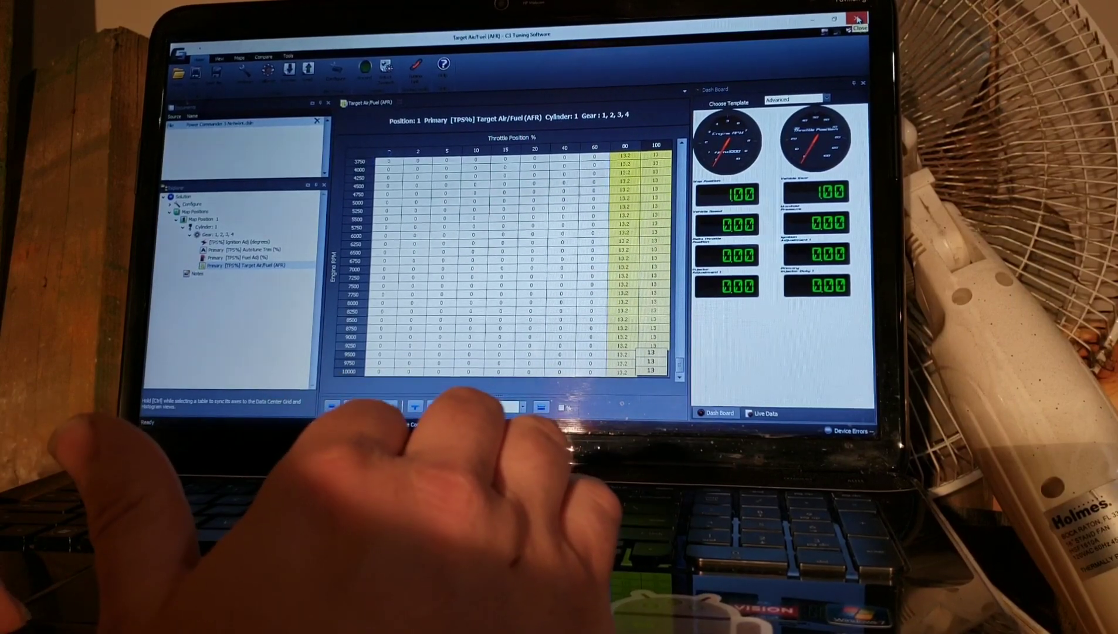
Quit C3 Tuning Software and relaunch Power Commander V from its desktop shortcut
{"action": "left_click", "coordinate": [860, 28]}
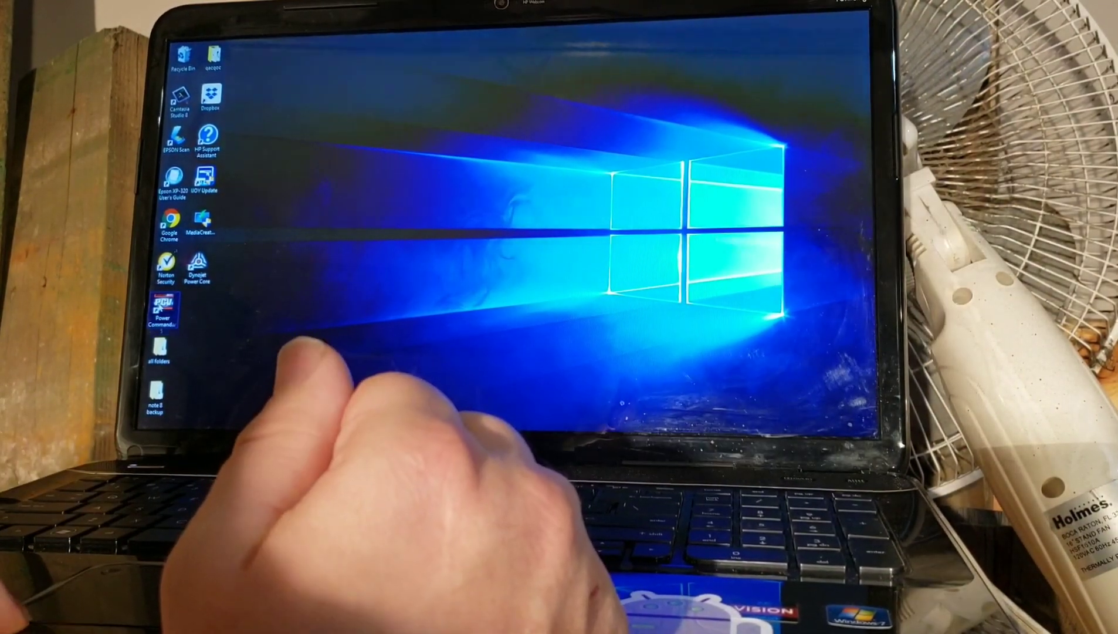
{"action": "double_click", "coordinate": [159, 314]}
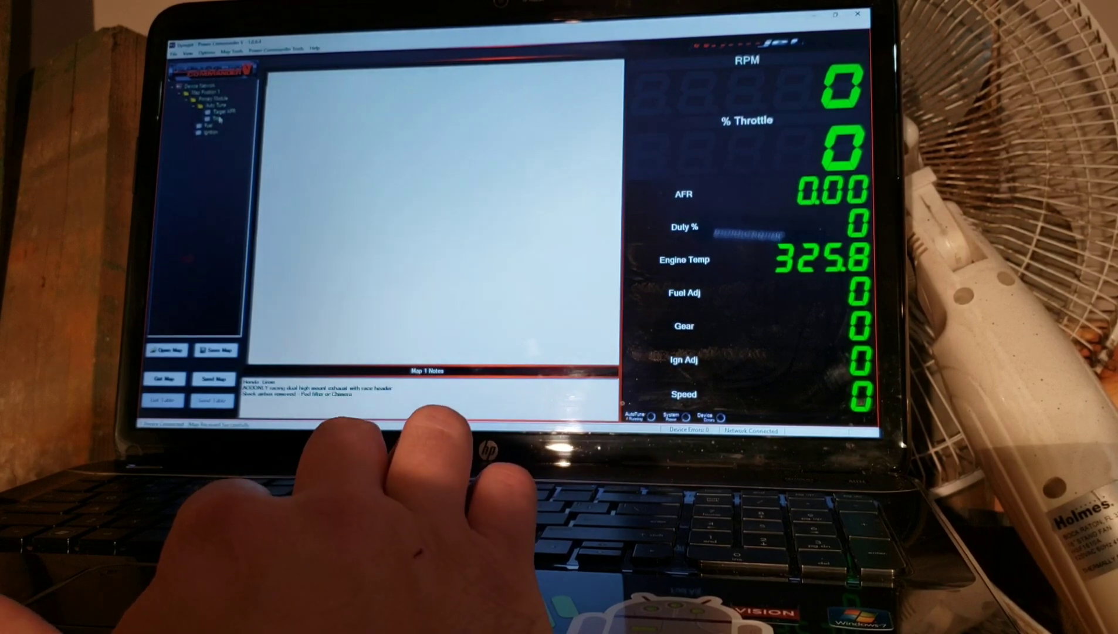
View the Target AFR table up to 10000 RPM, then open Feature and Input Selections
{"action": "left_click", "coordinate": [231, 112]}
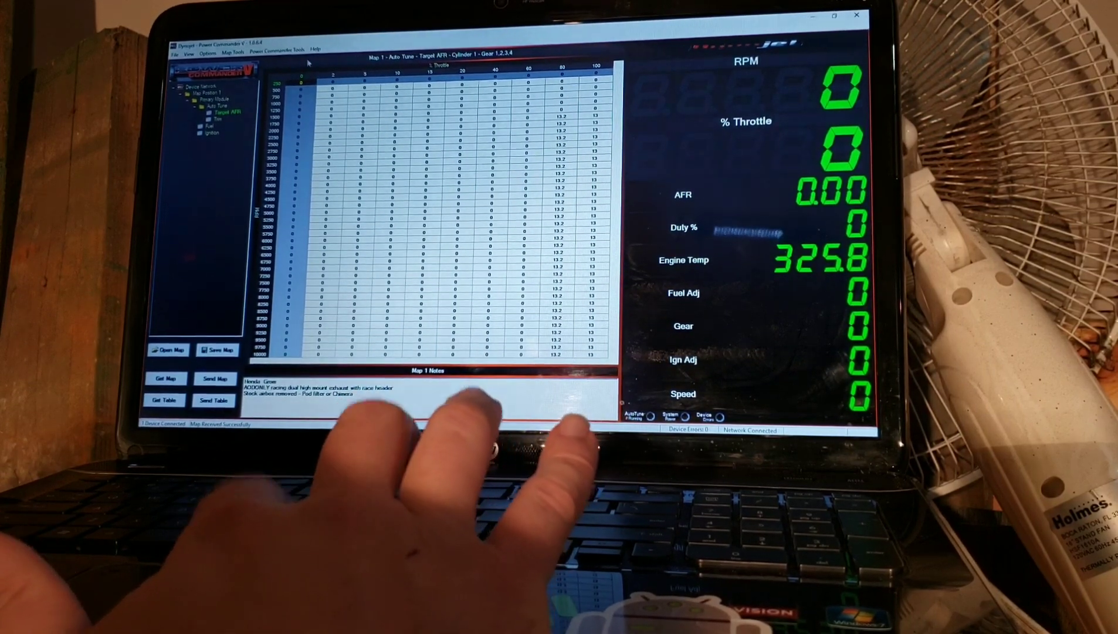
{"action": "left_click", "coordinate": [275, 49]}
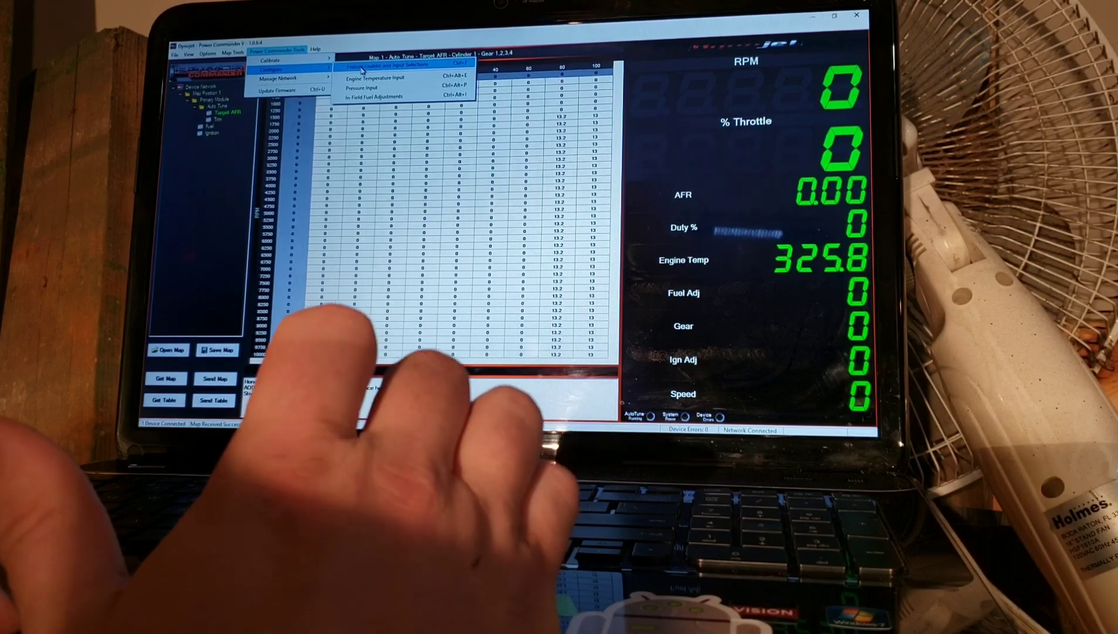
{"action": "left_click", "coordinate": [385, 65]}
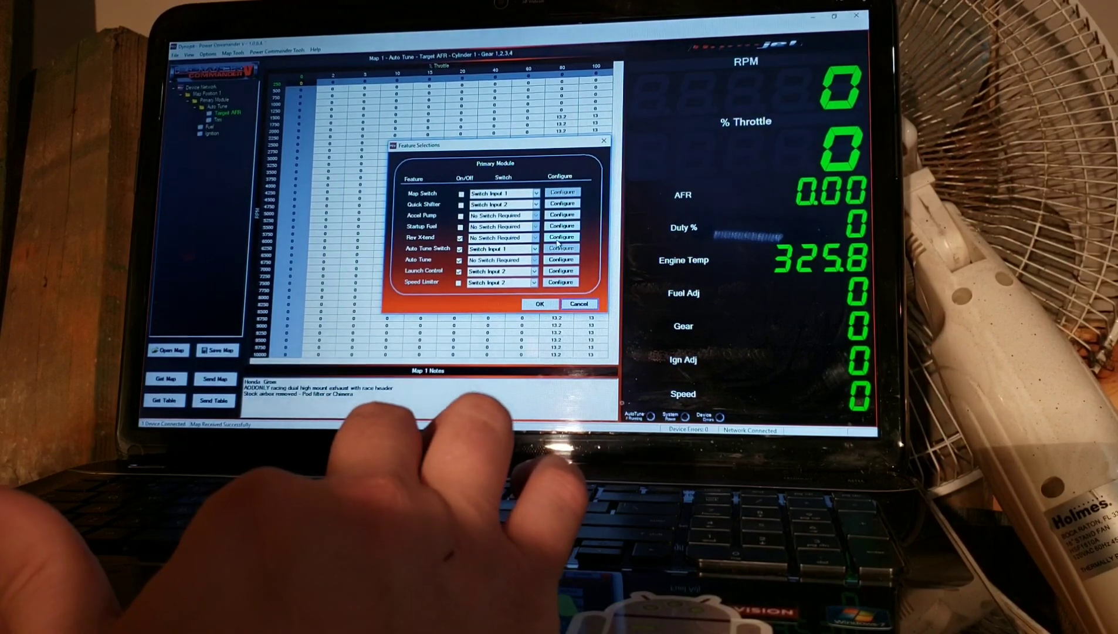
Configure Rev X-tend with a 9900 RPM rev limit and confirm Feature Selections with OK
{"action": "left_click", "coordinate": [563, 237]}
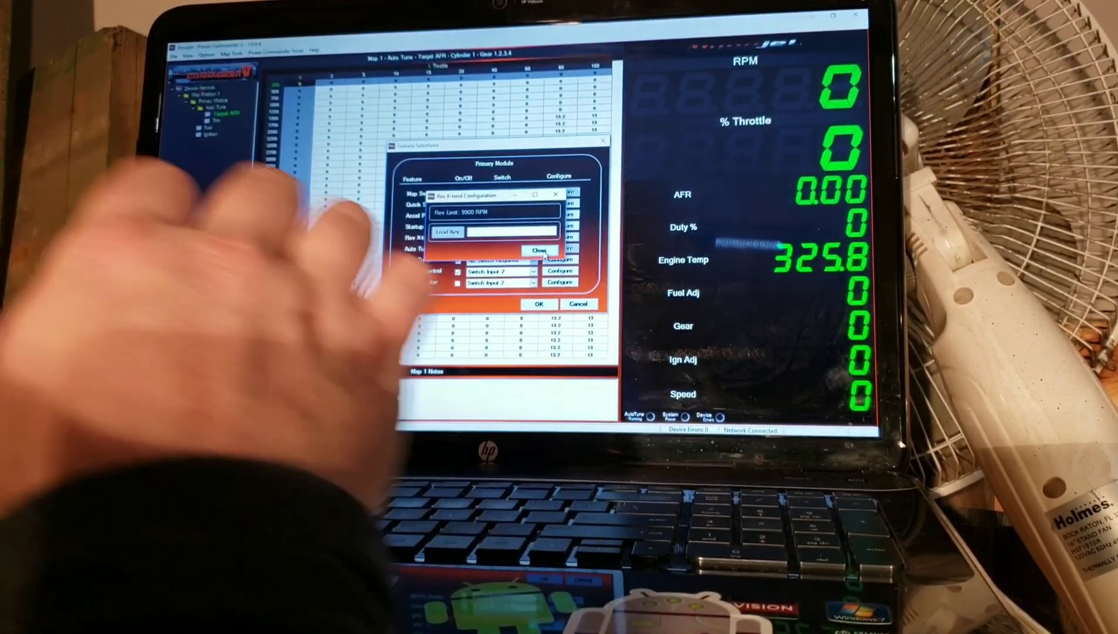
{"action": "left_click", "coordinate": [539, 250]}
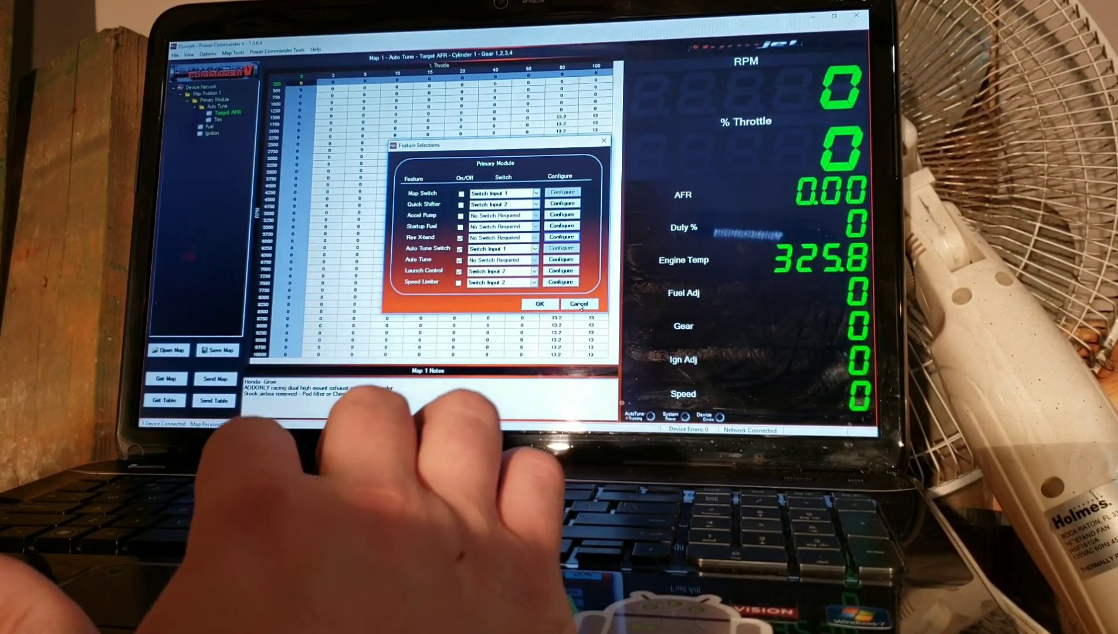
{"action": "left_click", "coordinate": [540, 303]}
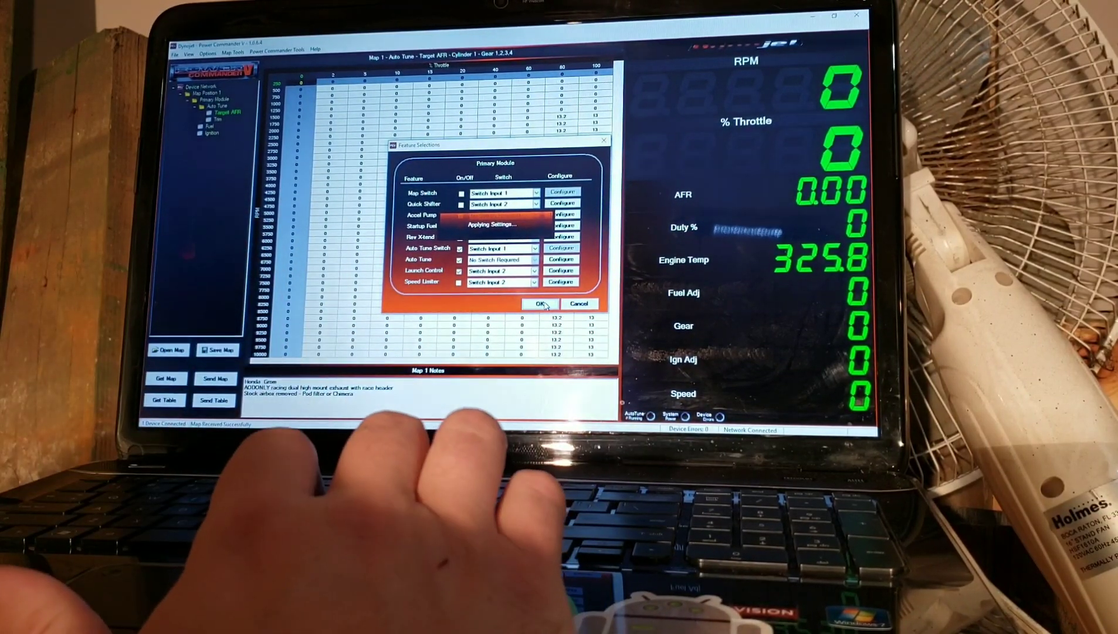
{"action": "left_click", "coordinate": [540, 303]}
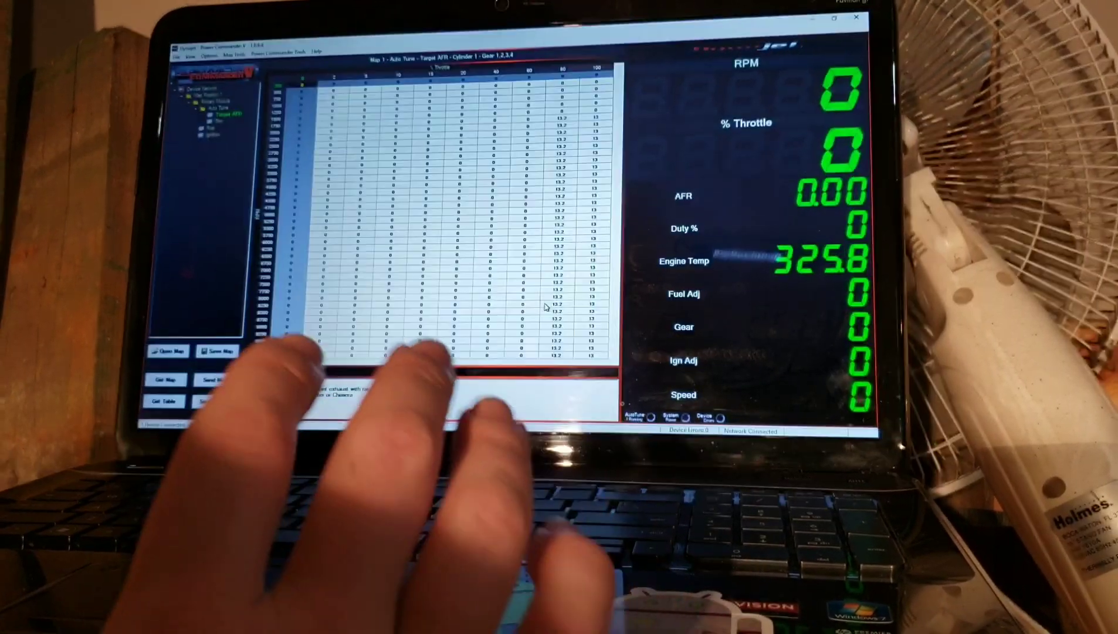
Read the map back from the connected Power Commander unit with Get Map
{"action": "left_click", "coordinate": [165, 379]}
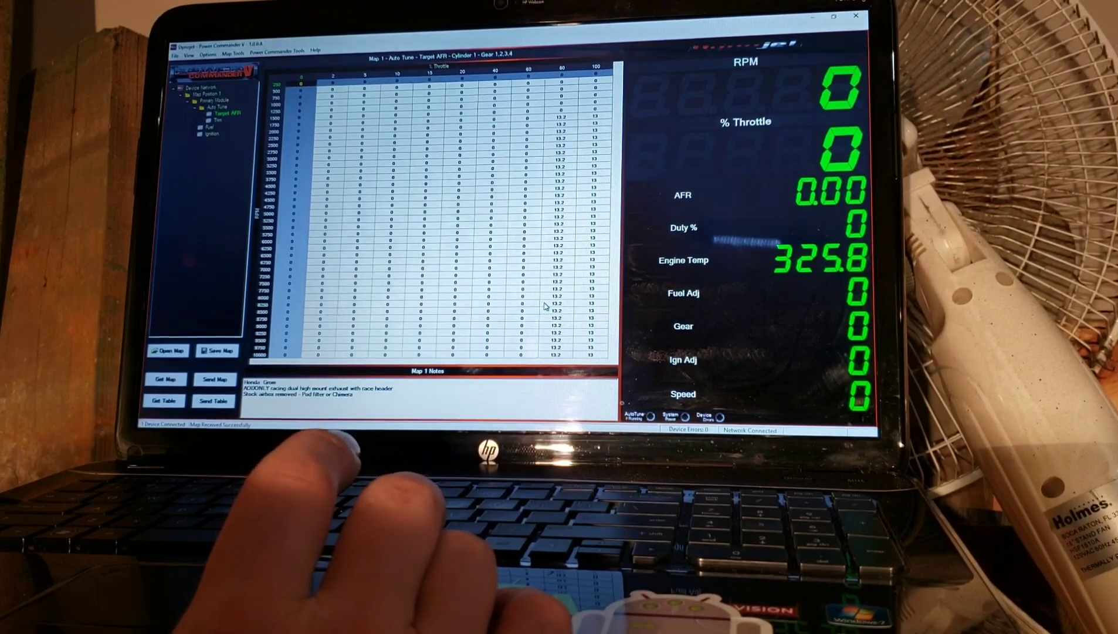